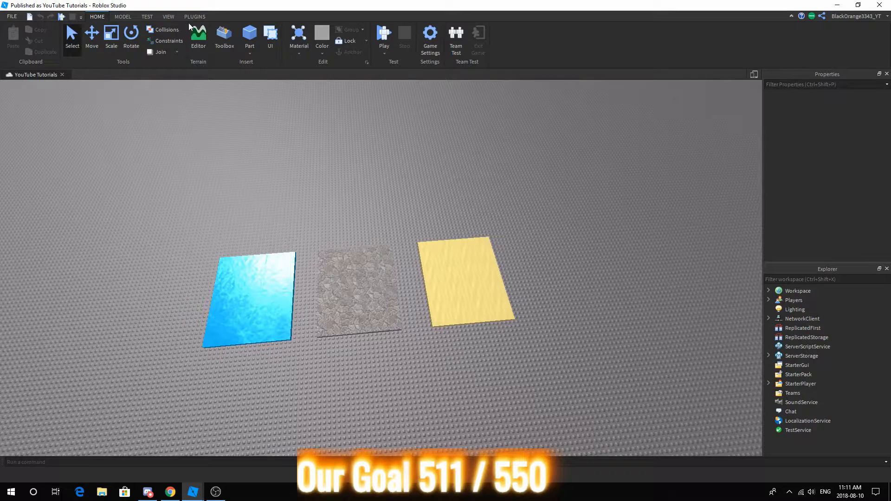
# Search the Toolbox's Audio category for 'Grass effect' and browse the results
pyautogui.click(224, 34)
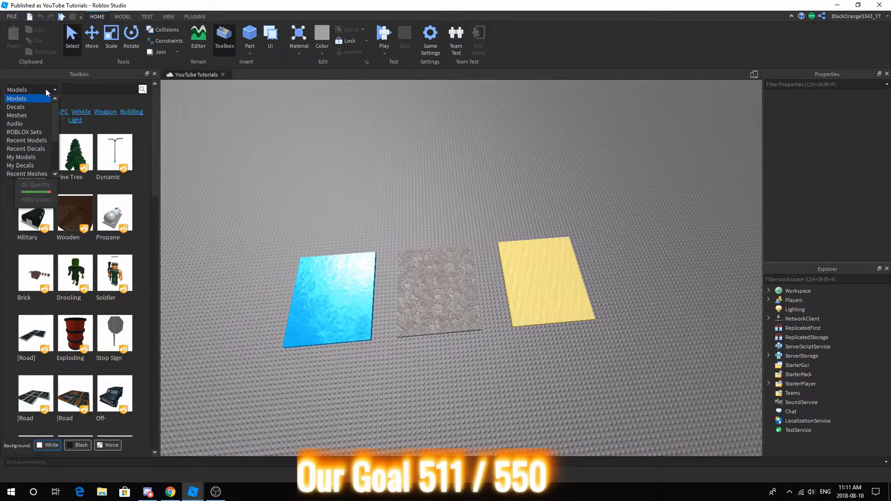
pyautogui.click(15, 124)
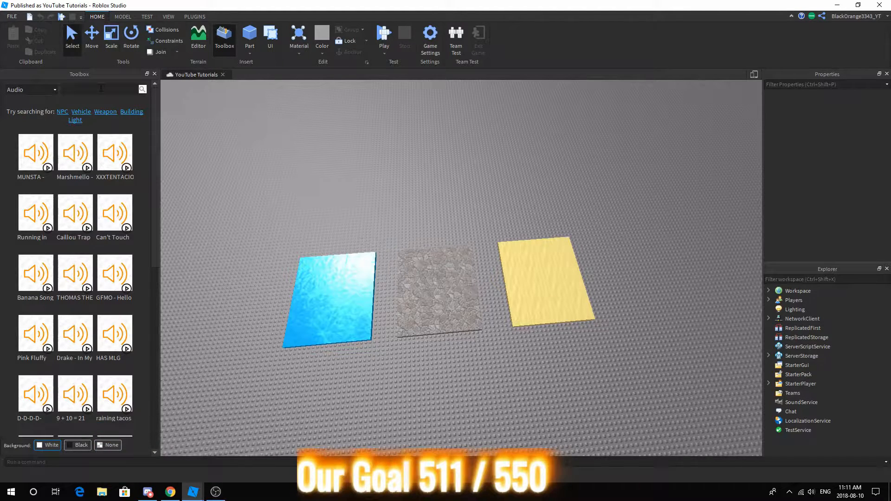
pyautogui.moveTo(131, 196)
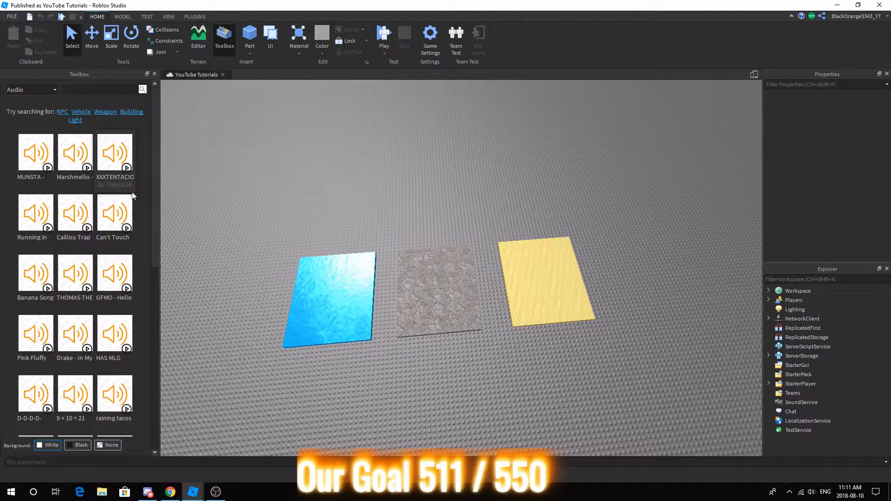
pyautogui.moveTo(108, 301)
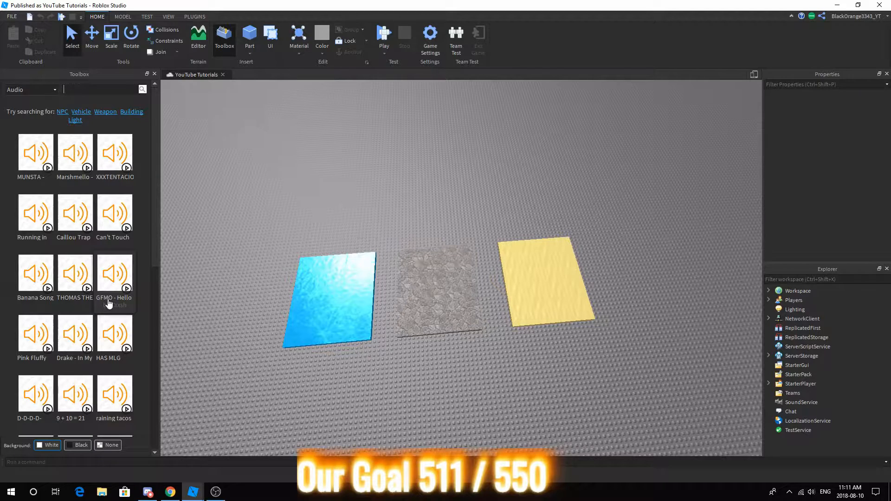
pyautogui.write('Grass')
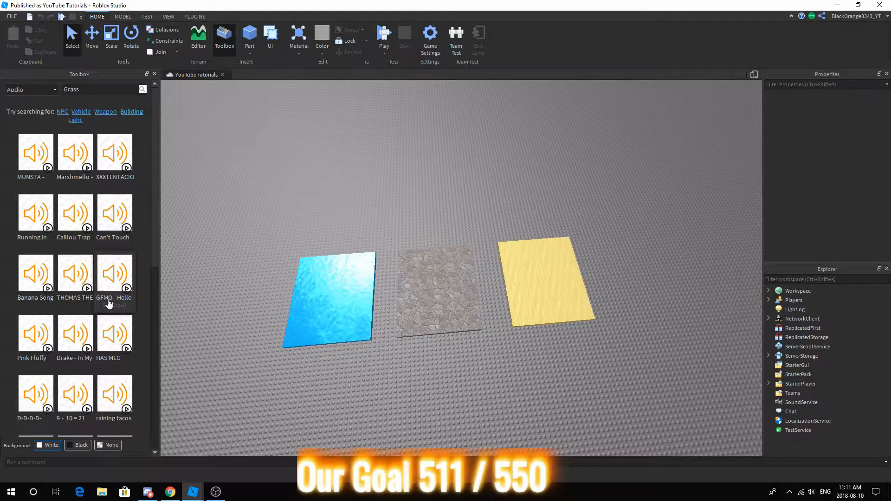
pyautogui.write('effect')
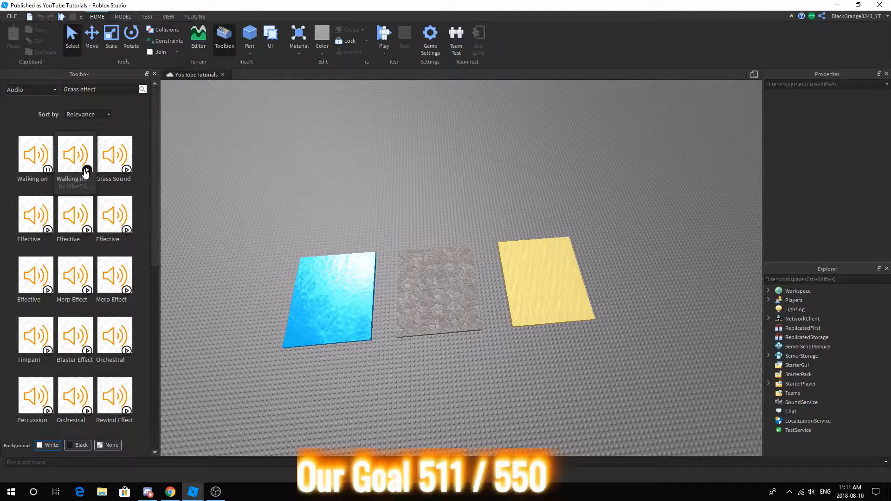
pyautogui.moveTo(128, 169)
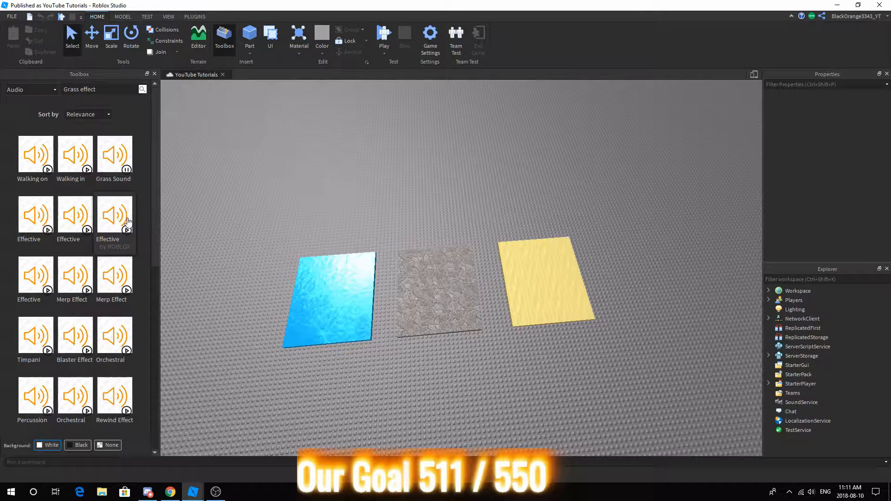
pyautogui.scroll(-3)
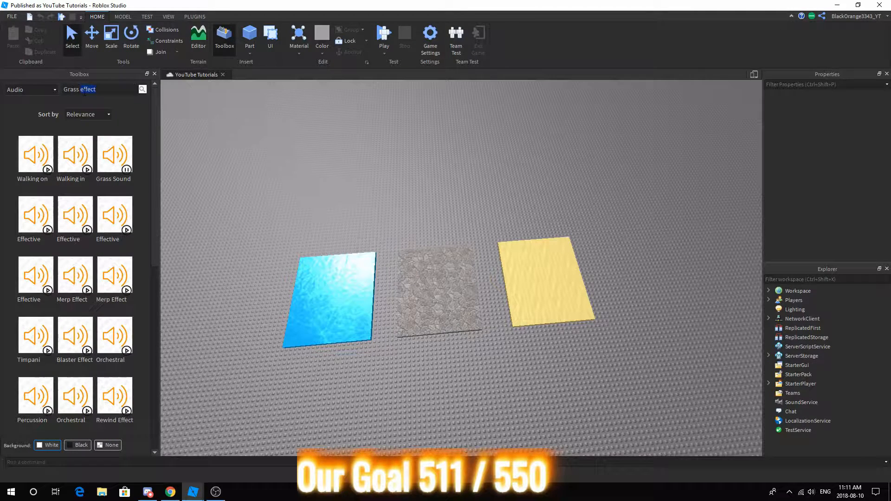
# Replace the Toolbox search with 'Walking On Concrete', then 'Step Sound', for concrete step audio
pyautogui.tripleClick(79, 89)
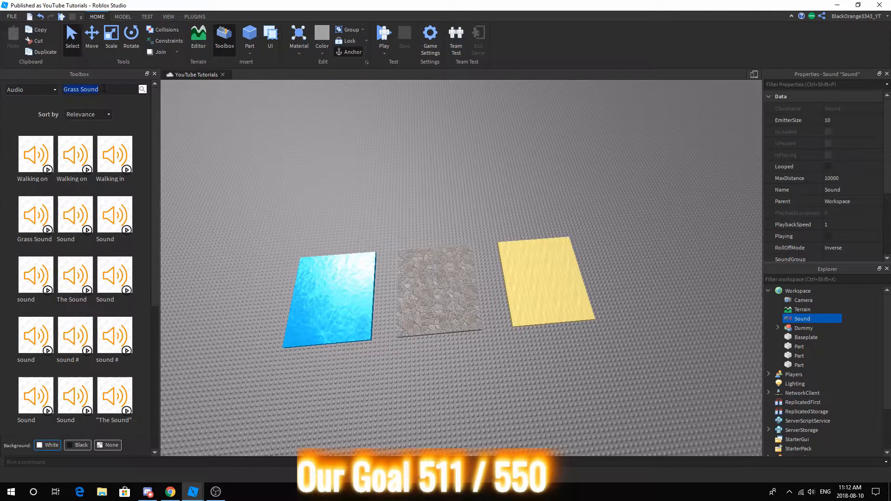
pyautogui.write('Walking On Concrete')
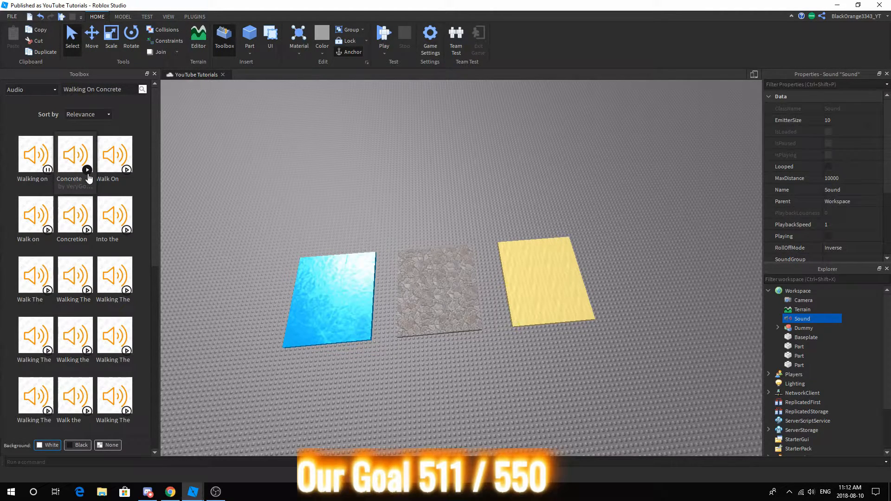
pyautogui.moveTo(114, 170)
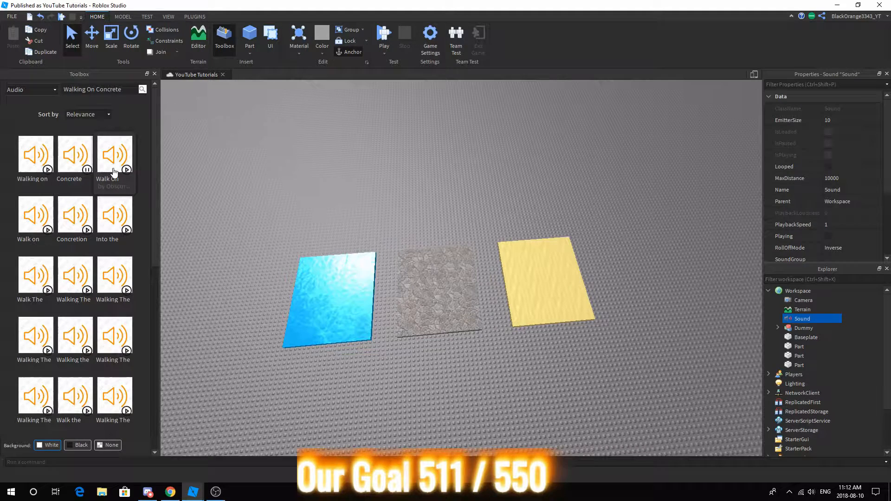
pyautogui.moveTo(116, 215)
pyautogui.write('Step')
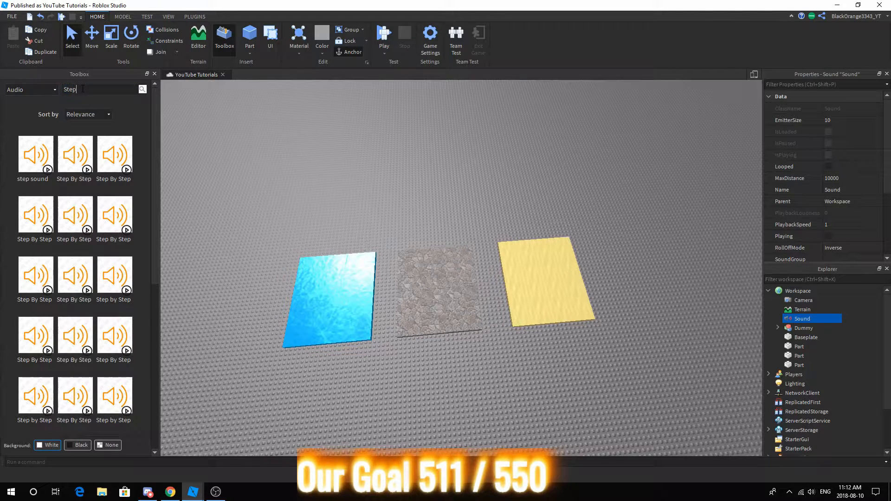
pyautogui.write('Sound')
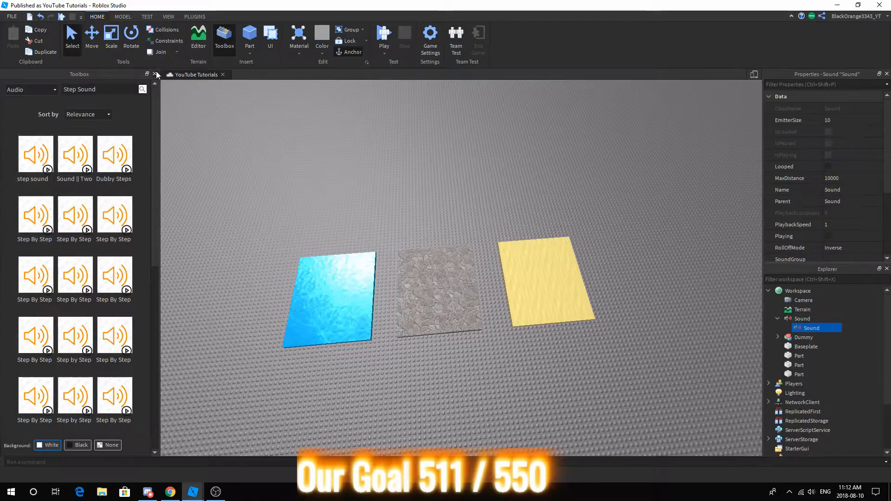
# Close the Toolbox, move the nested Sound into Workspace, and name the sounds Grass and Concrete
pyautogui.click(154, 74)
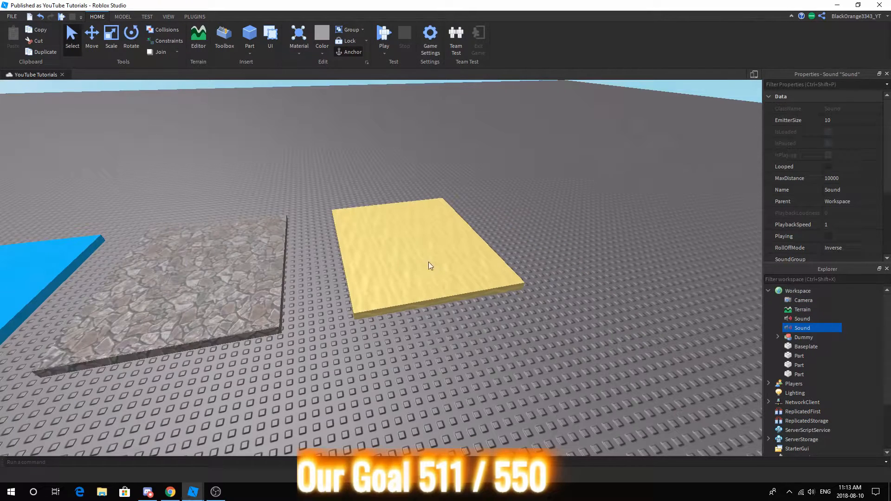
pyautogui.moveTo(475, 269)
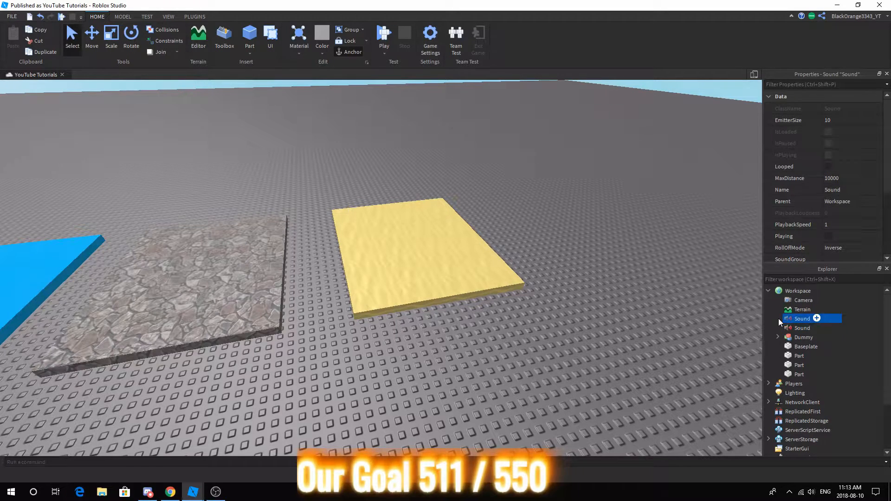
pyautogui.scroll(-3)
pyautogui.write('Grass')
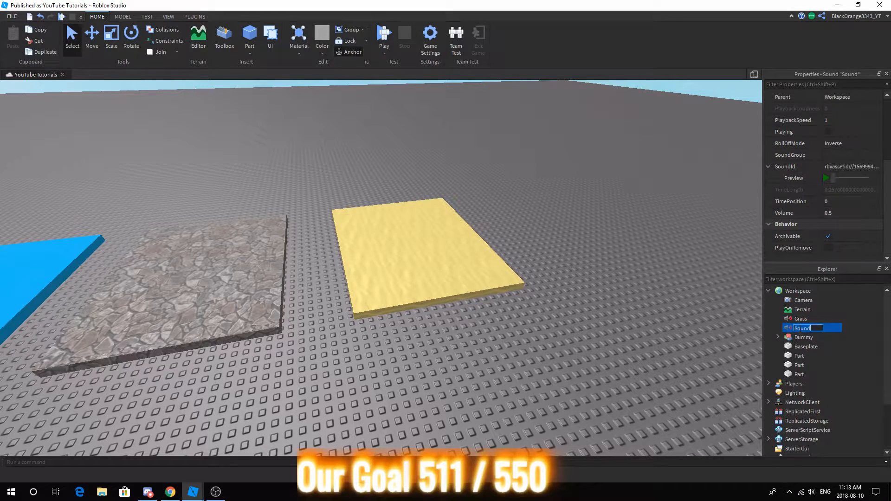
pyautogui.write('Concrete')
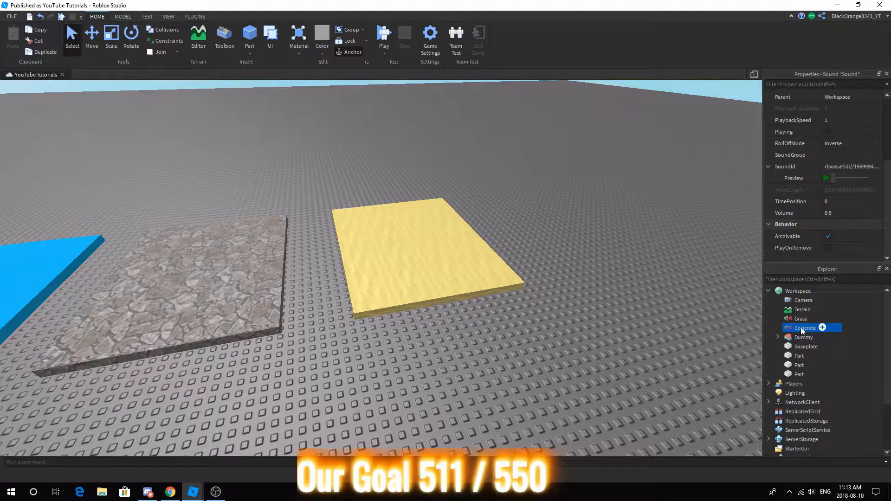
# Add a Script under StarterPlayer's StarterCharacterScripts and rename it SoundEffects
pyautogui.scroll(-3)
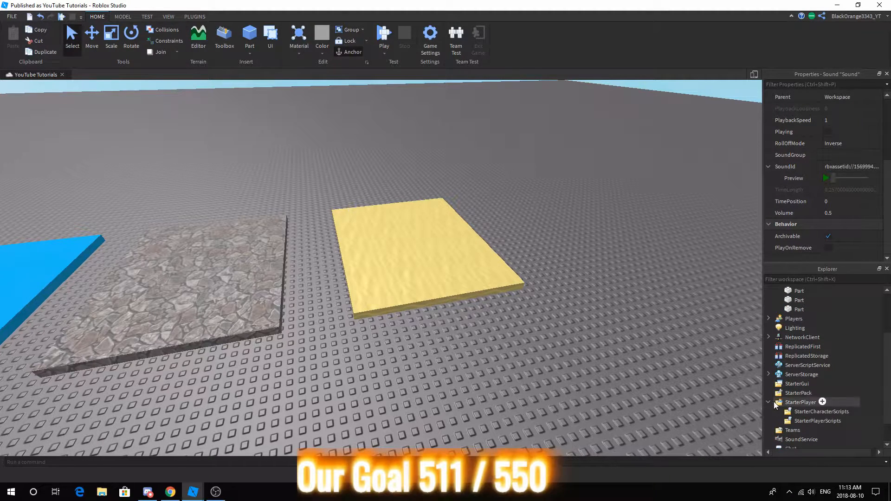
pyautogui.scroll(-3)
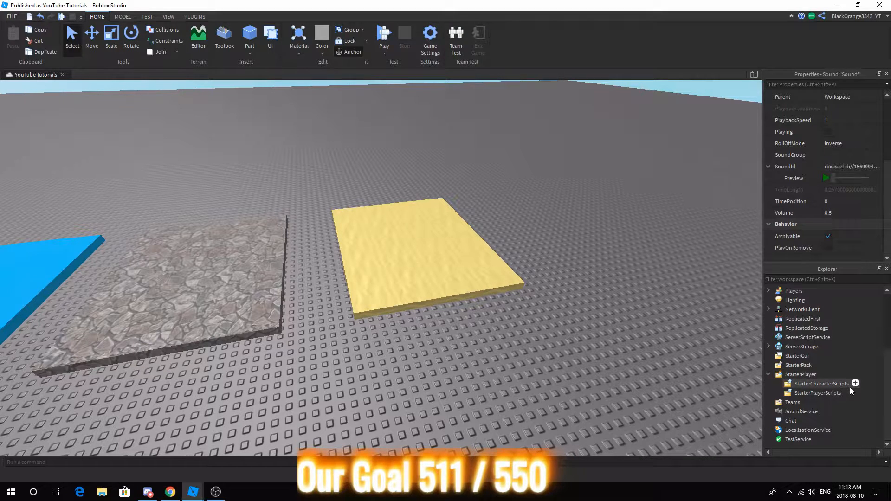
pyautogui.click(820, 384)
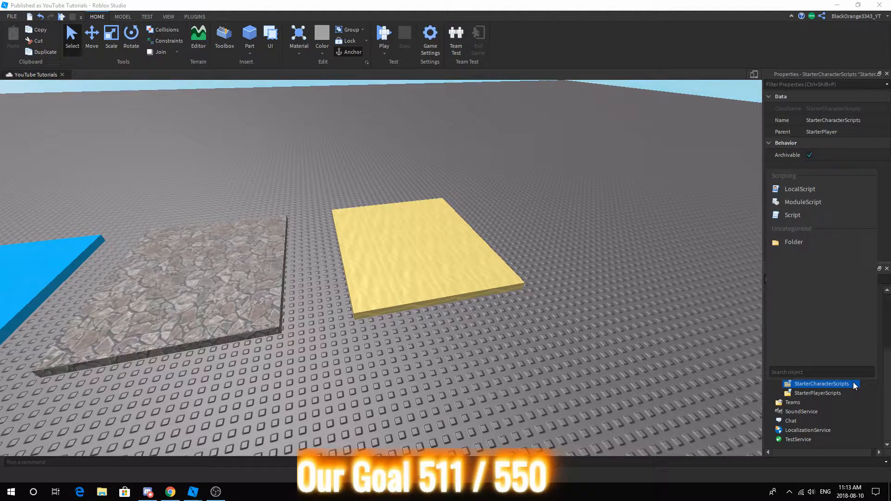
pyautogui.doubleClick(792, 214)
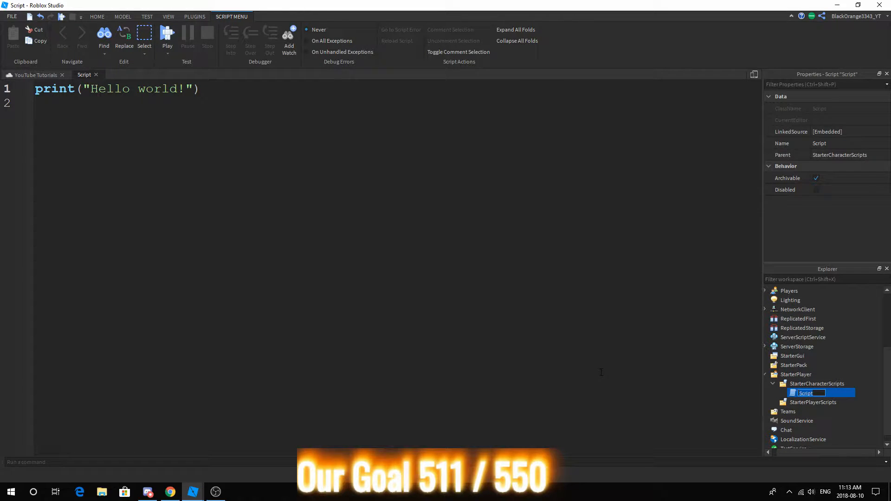
pyautogui.click(816, 384)
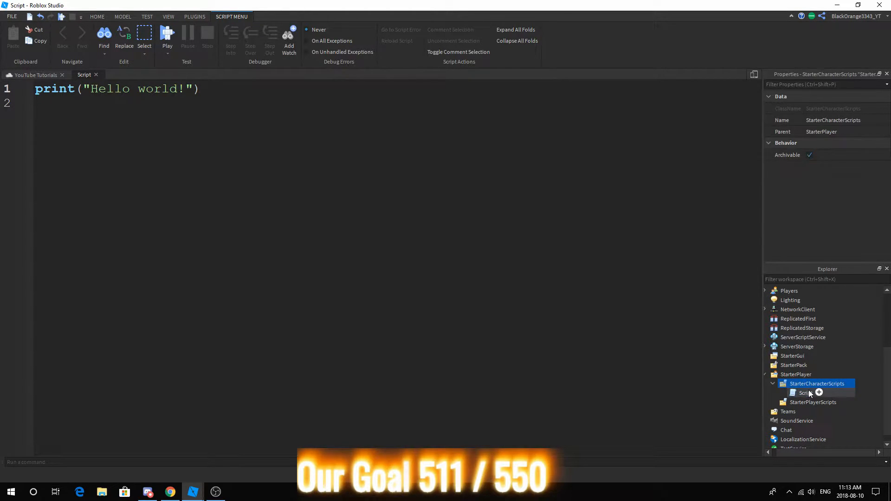
pyautogui.click(805, 393)
pyautogui.write('oundEffects')
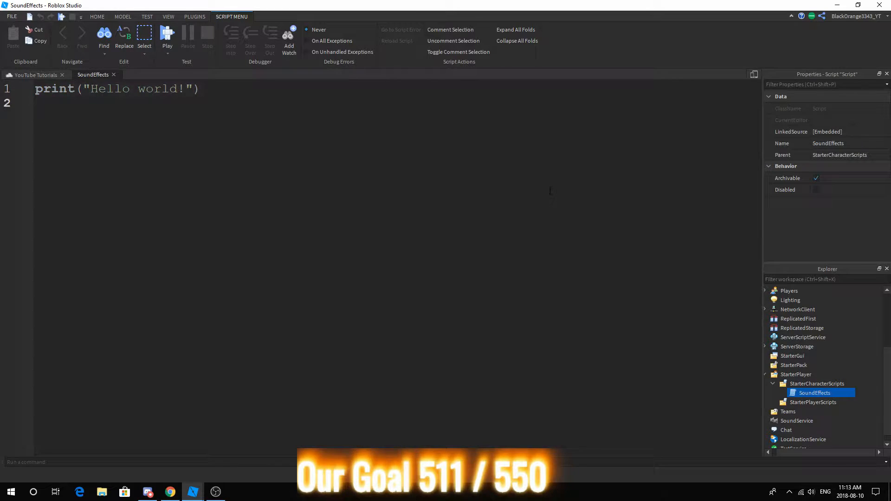
# Declare local Char = script.Parent in the script
pyautogui.write('local')
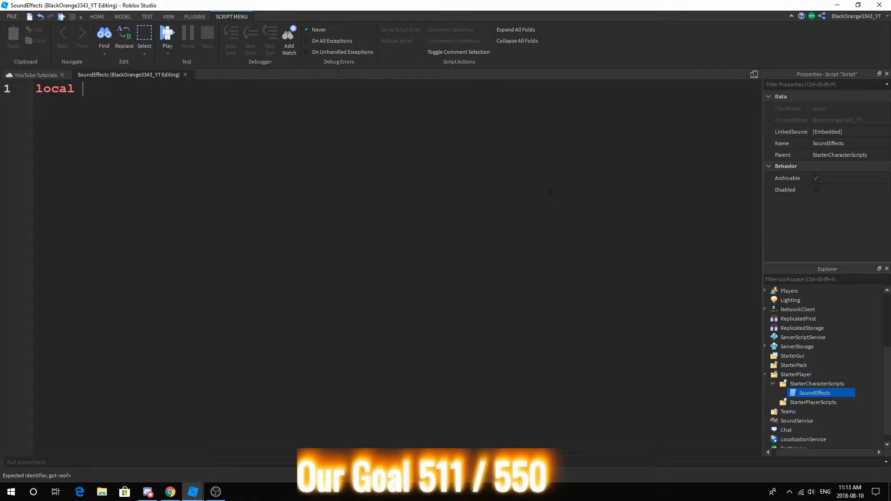
pyautogui.write('plr')
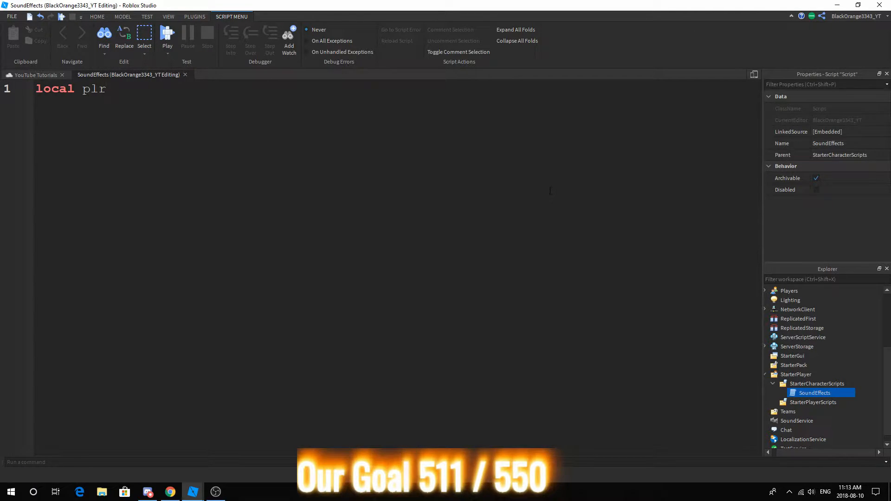
pyautogui.write('Char =')
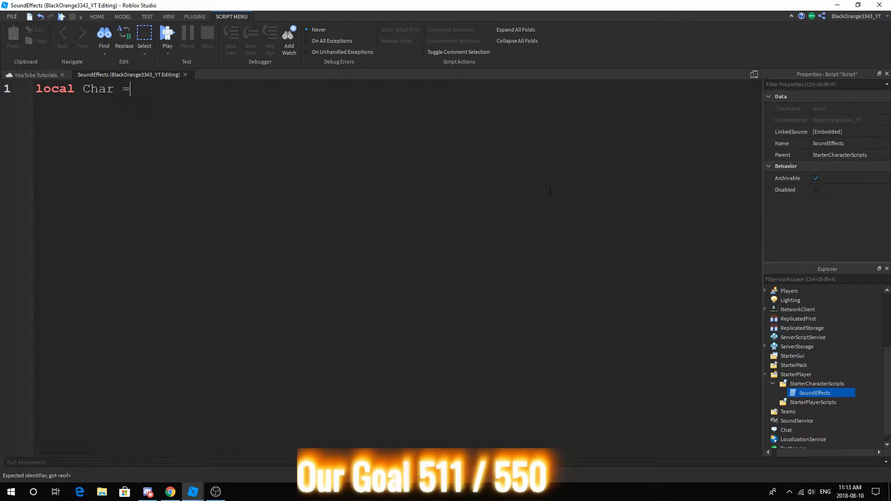
pyautogui.write('= script.Parent')
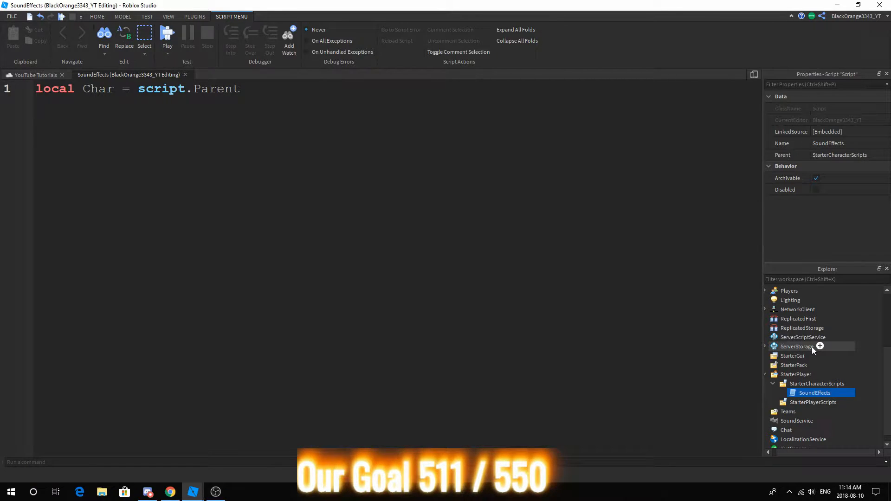
pyautogui.press('Enter')
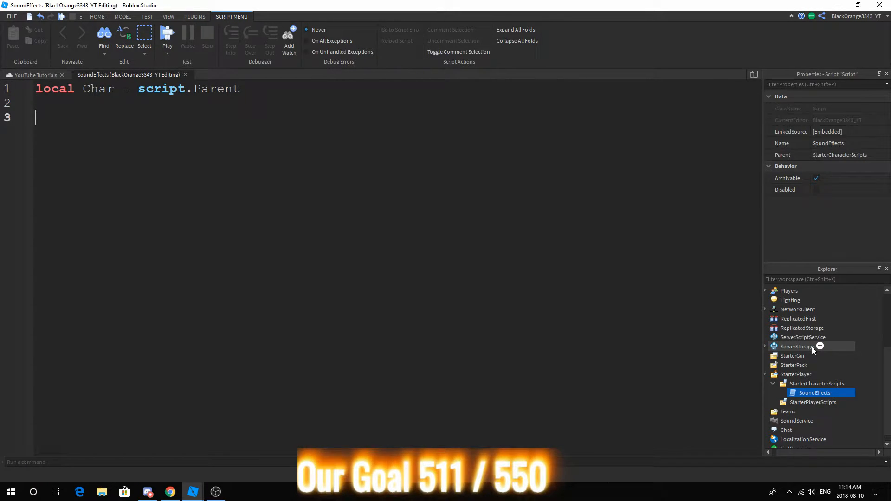
pyautogui.moveTo(838, 331)
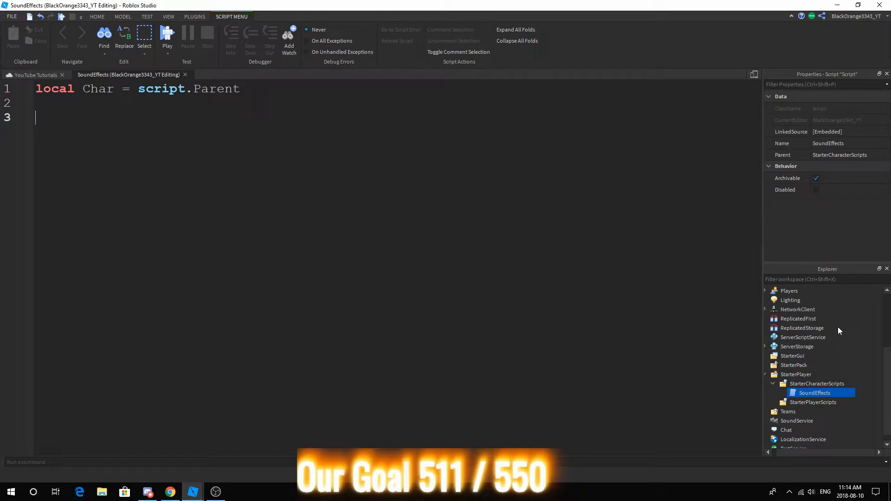
# Begin local SoundTable with a 'Sand' entry and select the Grass sound in Explorer
pyautogui.scroll(3)
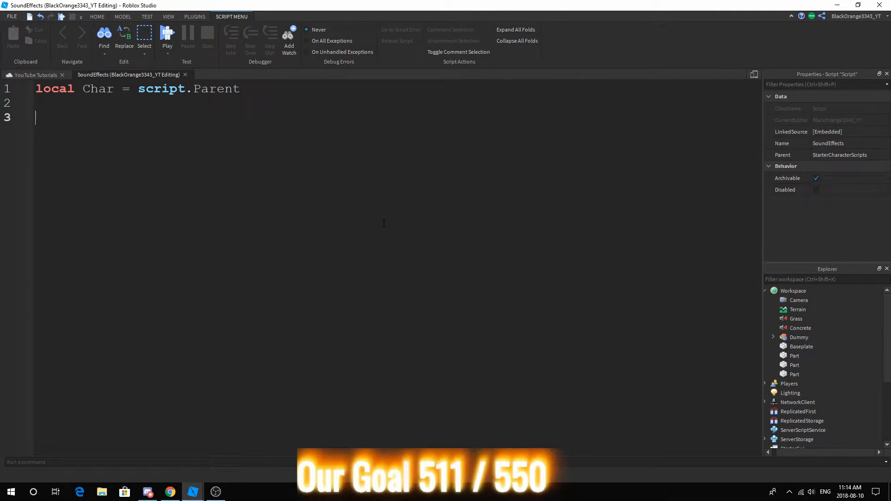
pyautogui.write('local SoundTable = {')
pyautogui.write('[')
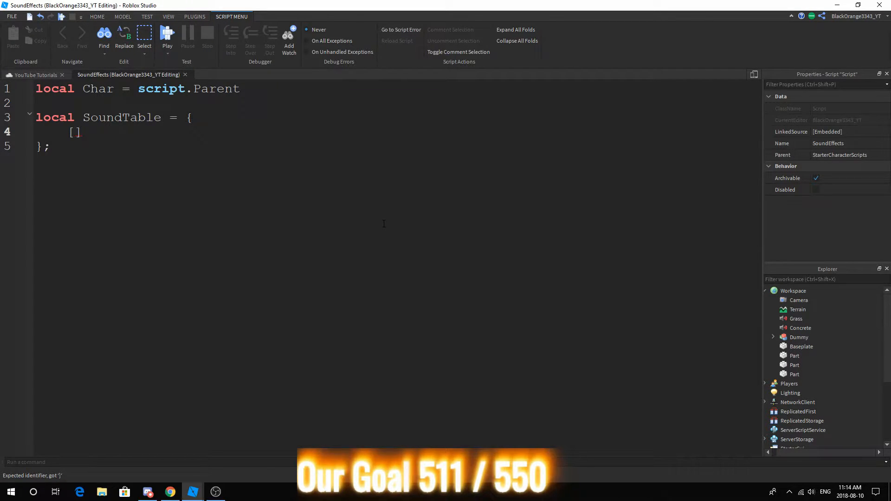
pyautogui.write("''")
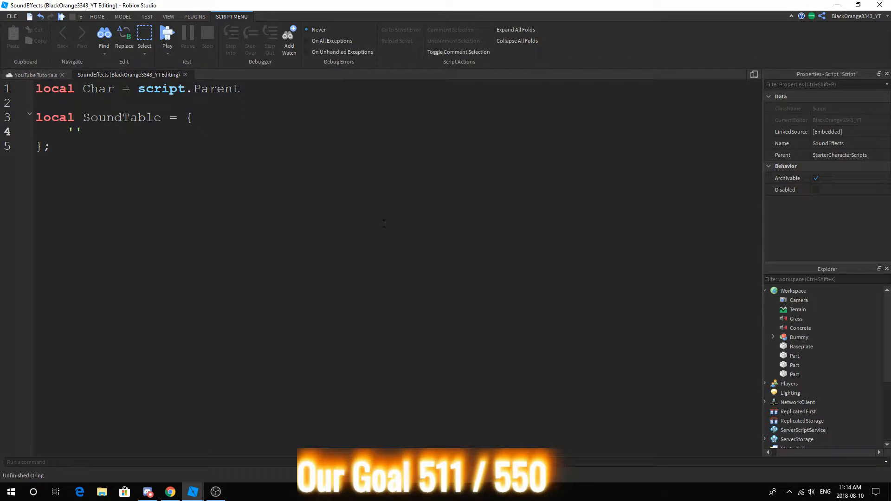
pyautogui.write('Sand')
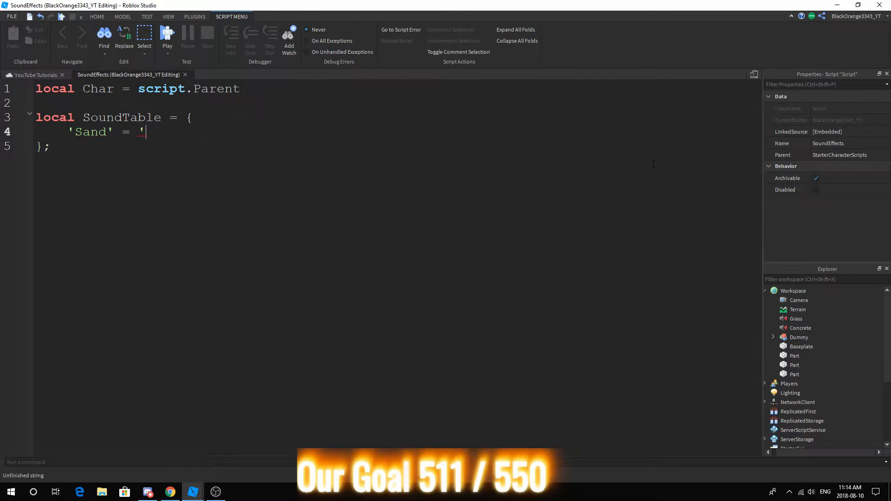
pyautogui.click(800, 318)
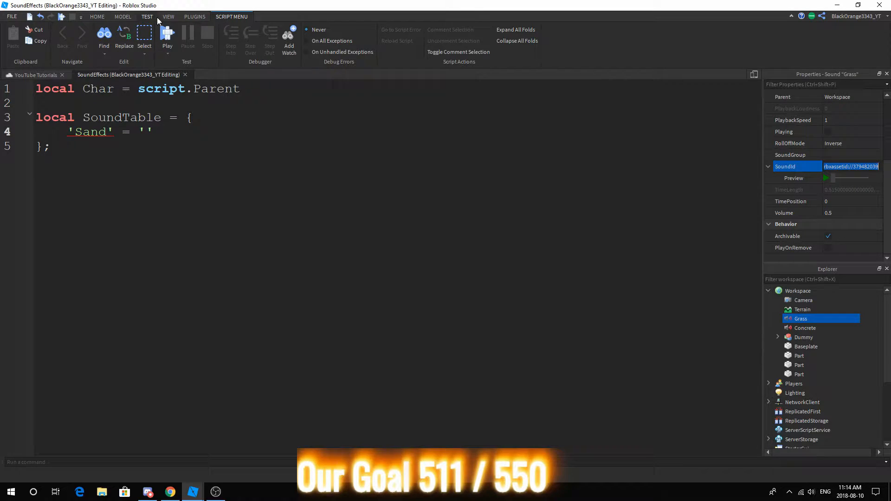
# Set the Sand entry to rbxassetid://379482039 and wrap the key in brackets
pyautogui.click(168, 16)
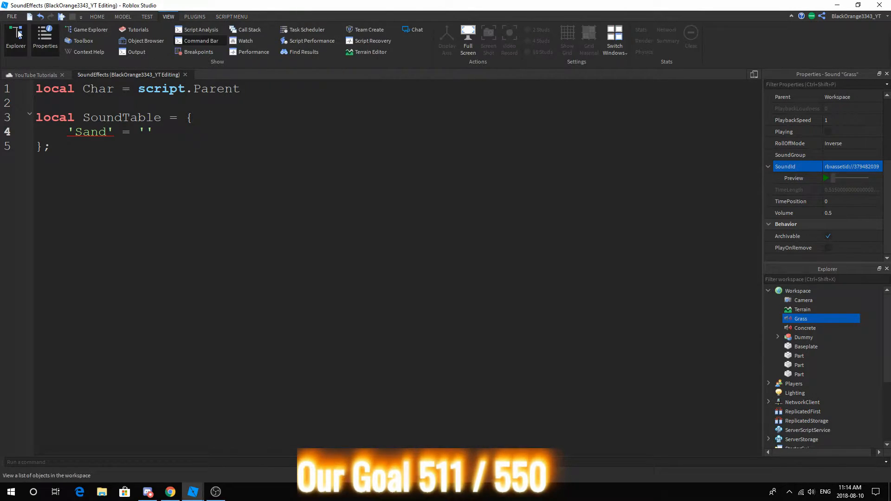
pyautogui.click(231, 16)
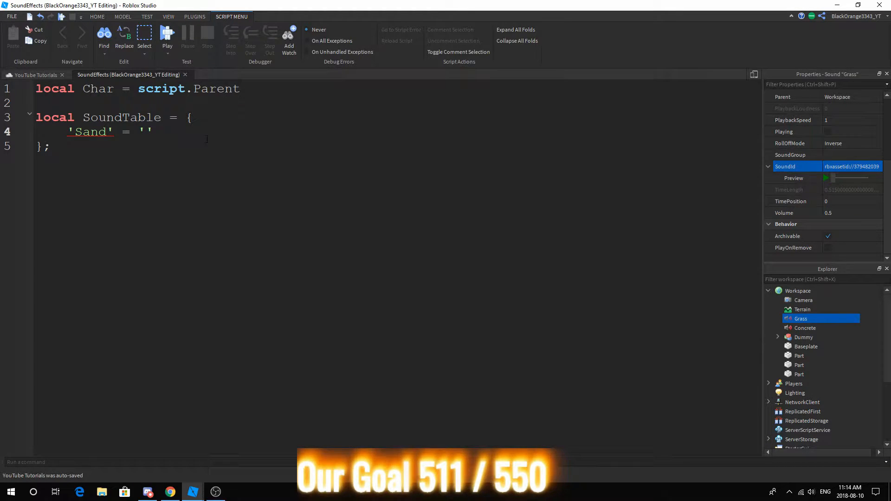
pyautogui.write('rbxassetid://379482039')
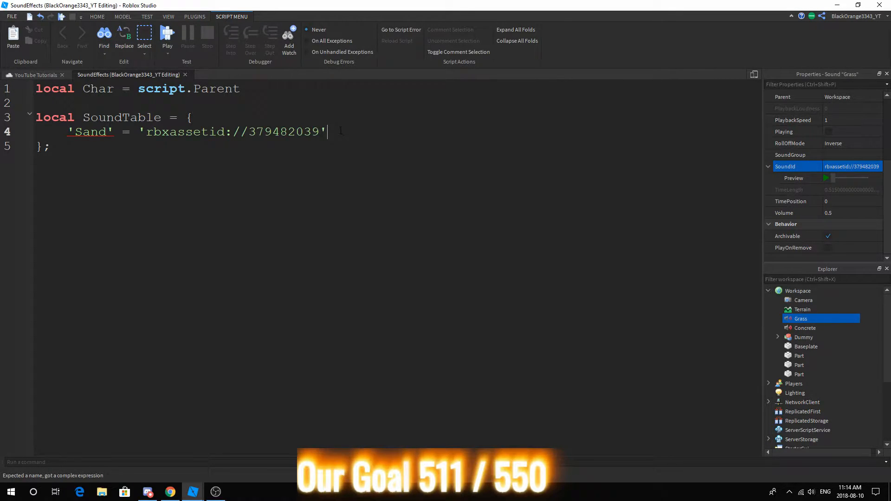
pyautogui.write(';')
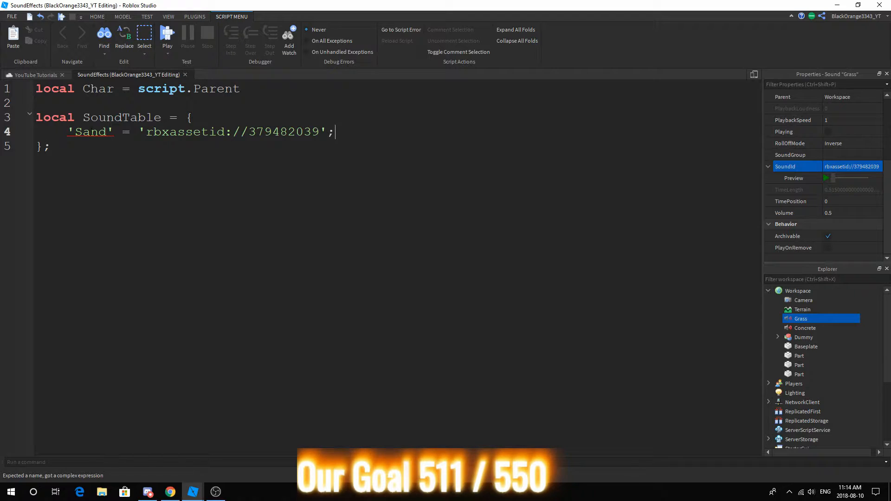
pyautogui.write(']')
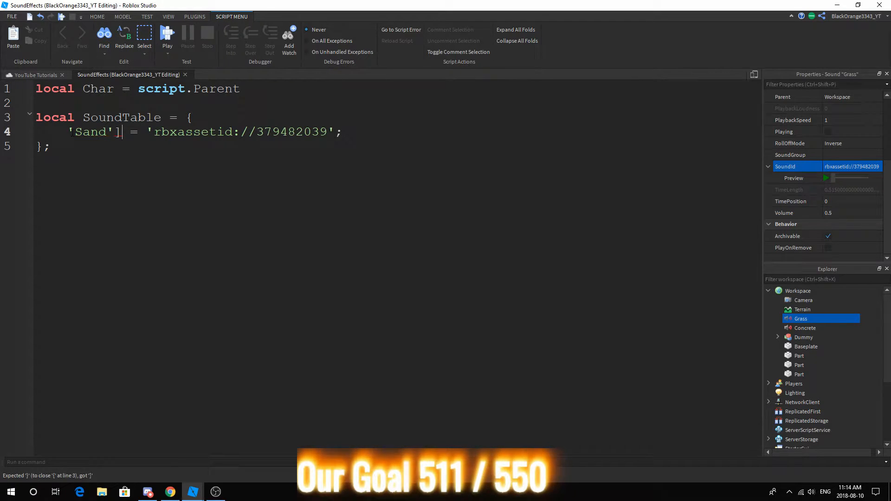
pyautogui.write('[')
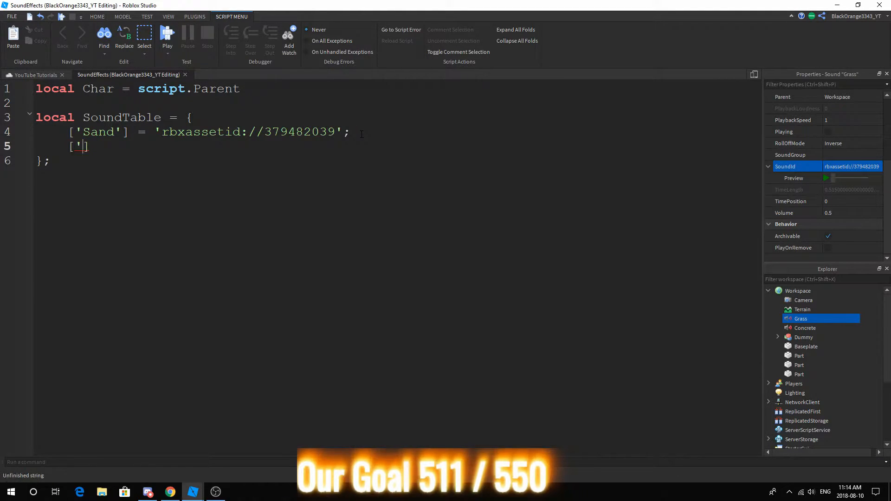
pyautogui.write("'")
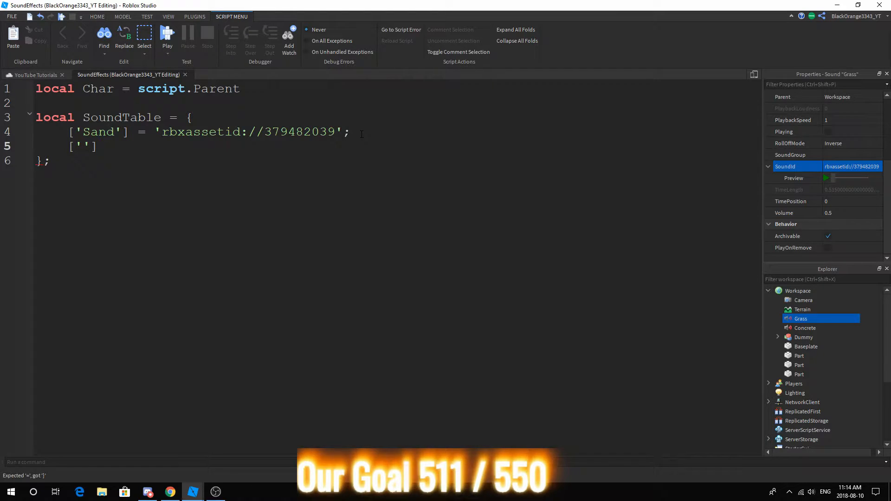
# Add a ['Cobblestone'] entry after checking the part's material, and select the Concrete sound
pyautogui.write('Coo')
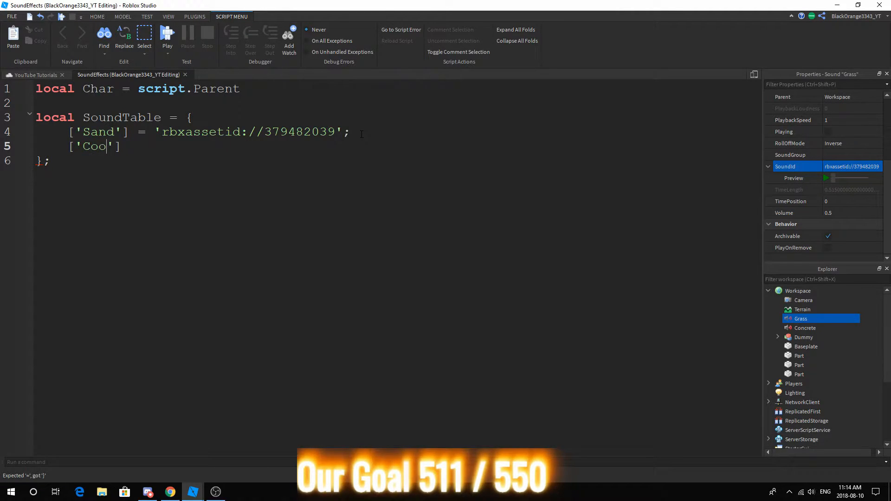
pyautogui.press('Backspace')
pyautogui.write('bbleSton')
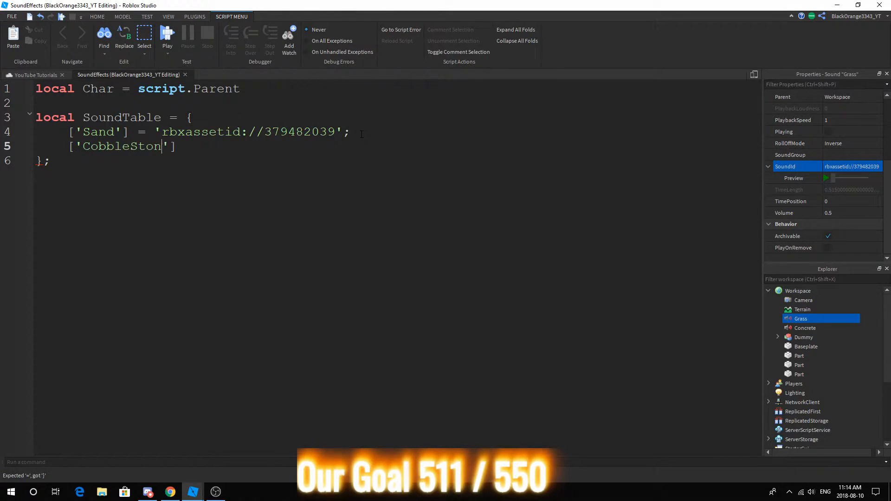
pyautogui.write("e'] = ''")
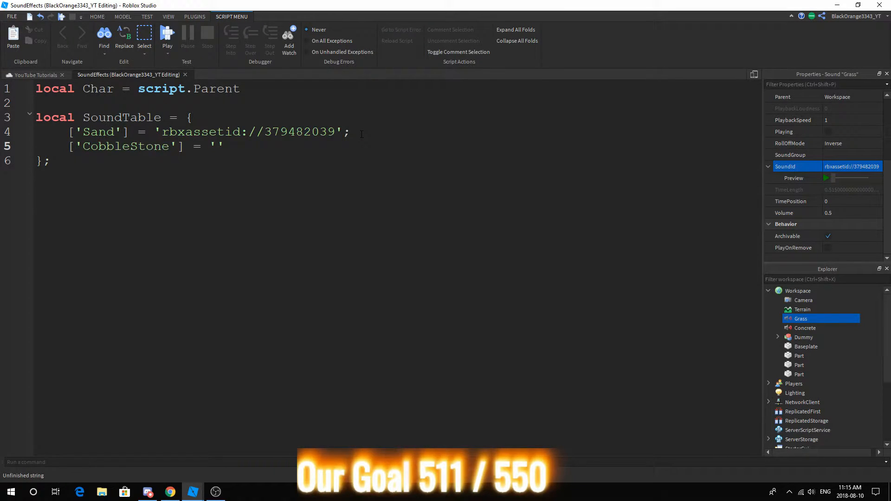
pyautogui.click(799, 364)
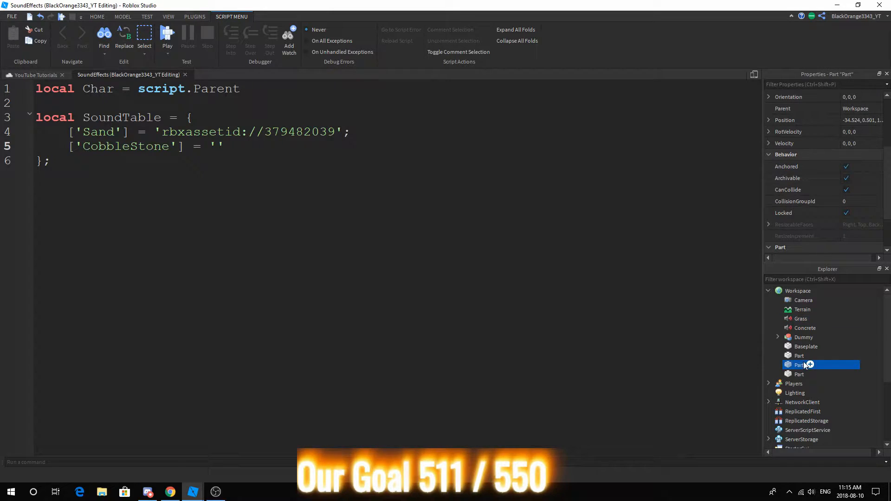
pyautogui.click(799, 355)
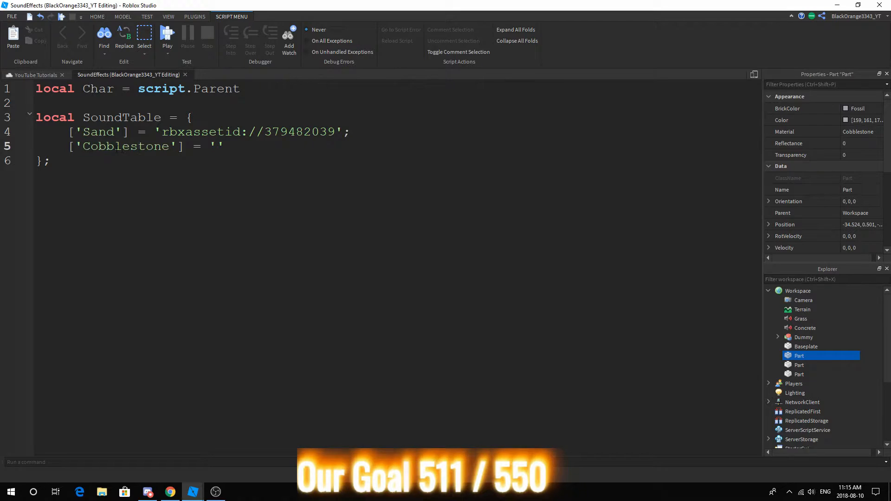
pyautogui.moveTo(748, 340)
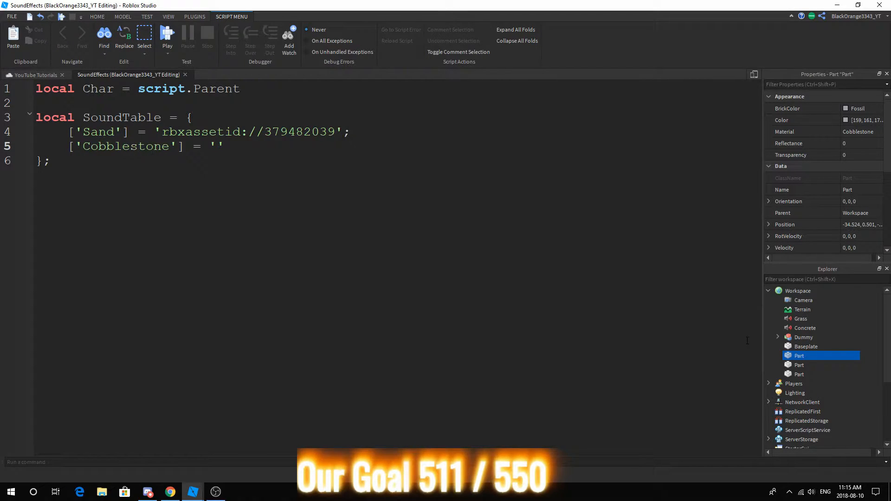
pyautogui.click(804, 328)
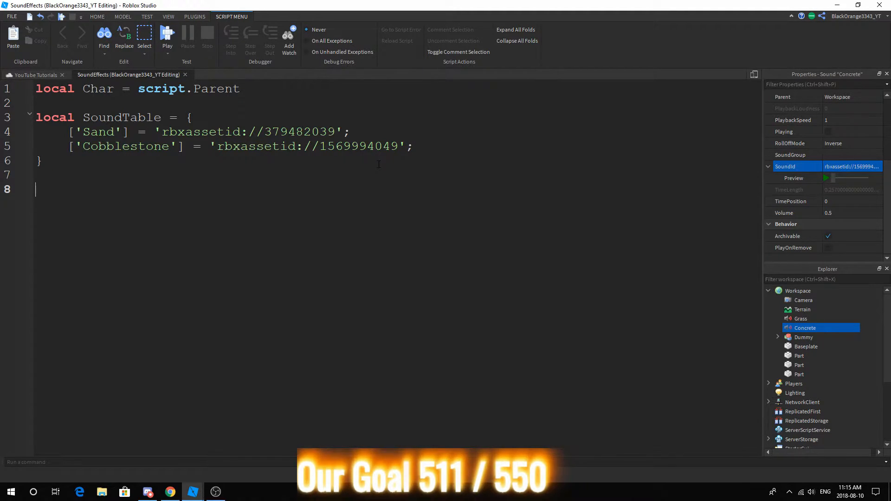
# Declare local LeftFoot = Char:WaitForChild('LeftFoot') and begin LeftFoot.Touched:Connect
pyautogui.write('local')
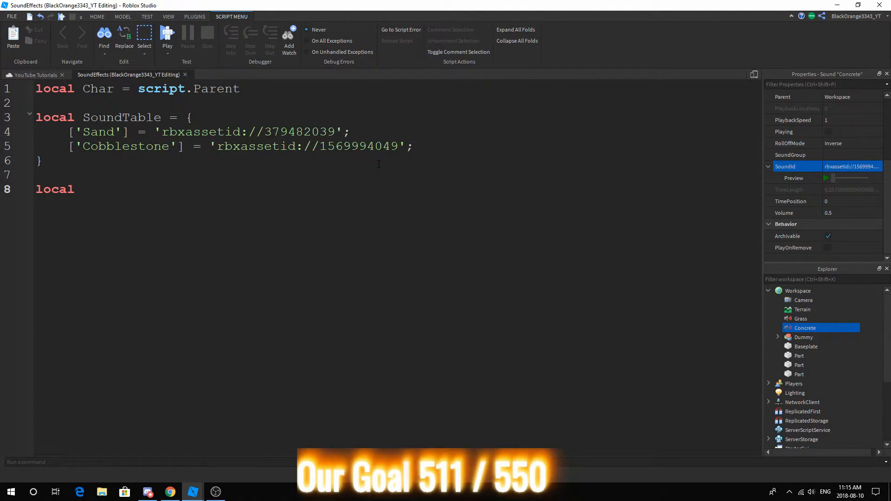
pyautogui.write('Left')
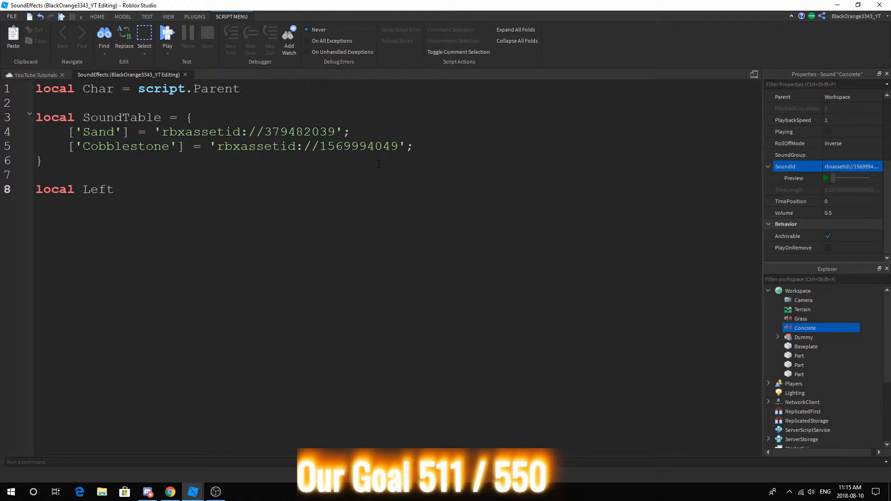
pyautogui.write('Foot =')
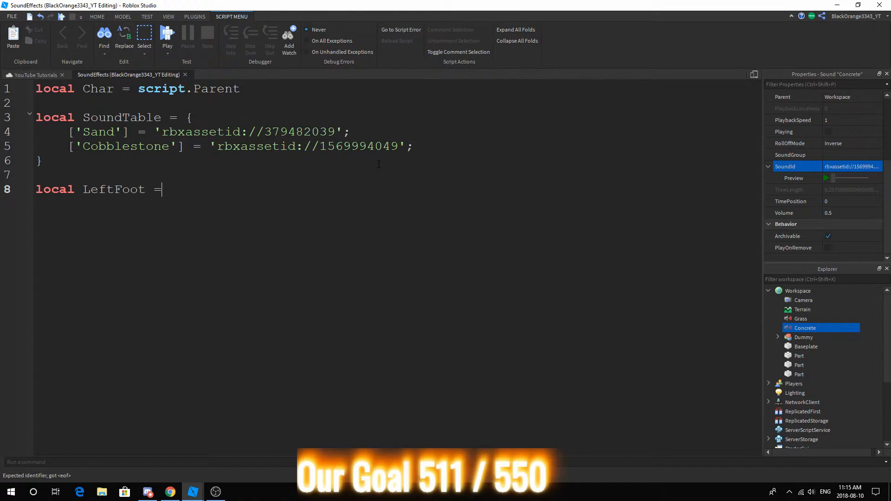
pyautogui.write('Char.Left')
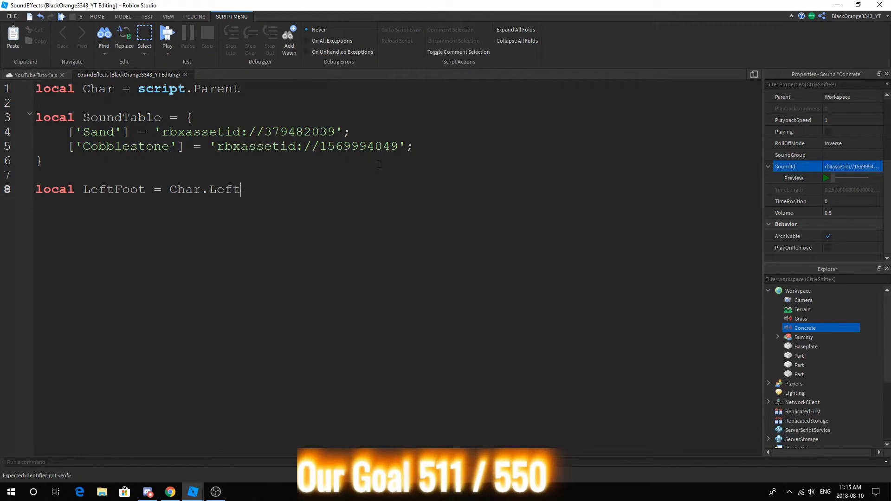
pyautogui.write('Foot')
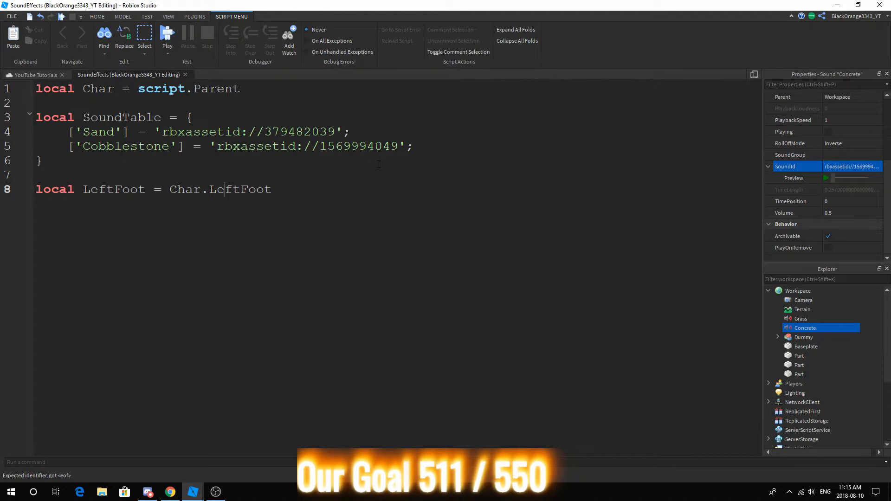
pyautogui.write(':WaitForC')
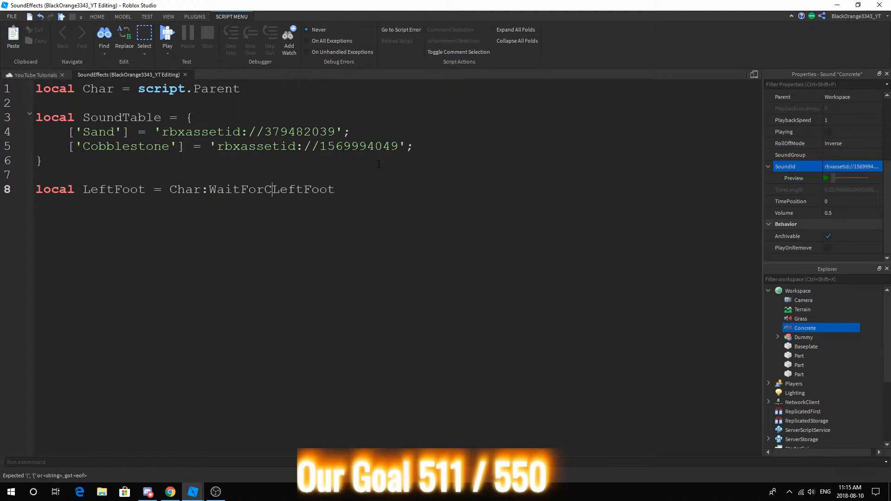
pyautogui.write("hild('")
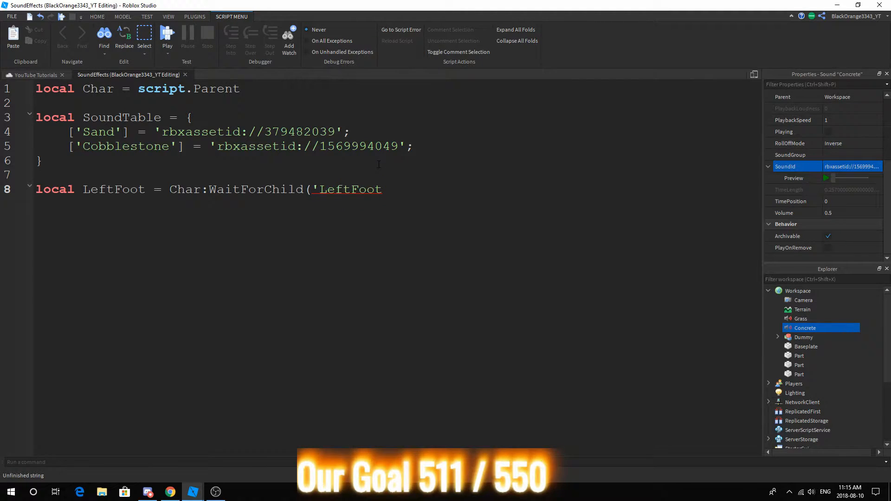
pyautogui.write('left')
pyautogui.write("')")
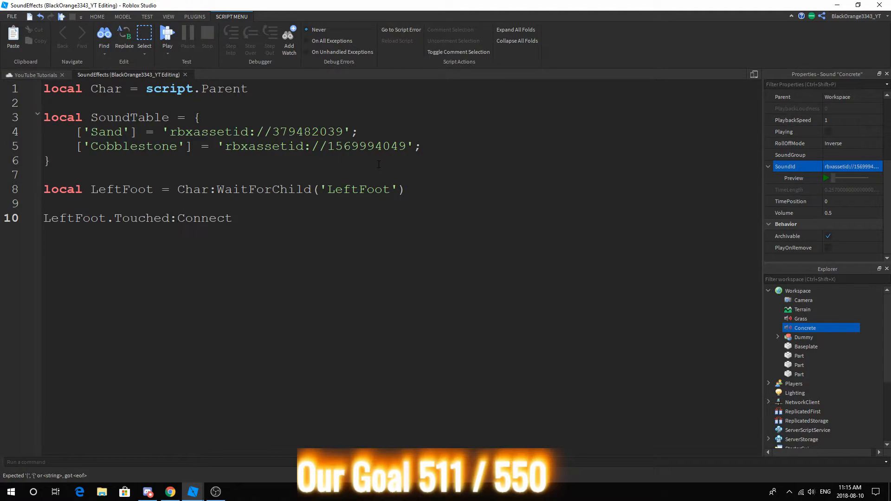
# Write the Touched function(h) with an if h.Parent ~= Char and h.Parent.Parent ~= Char check
pyautogui.write('(function h')
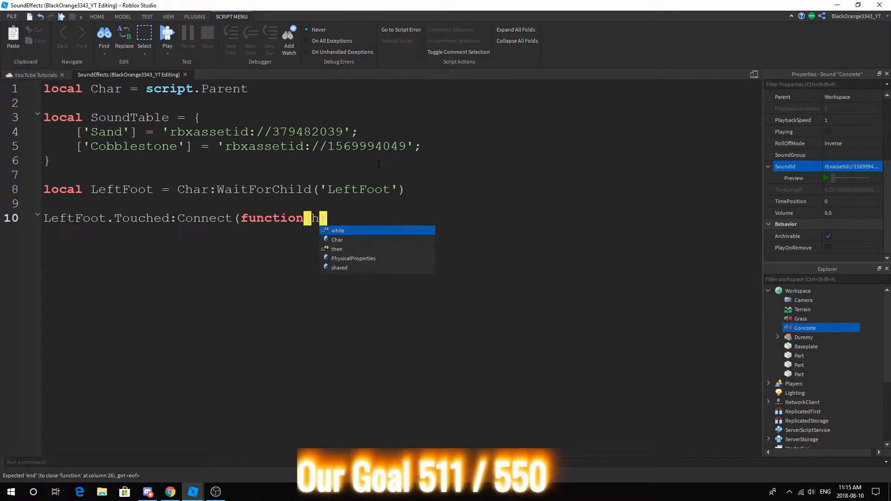
pyautogui.write(')')
pyautogui.press('Return')
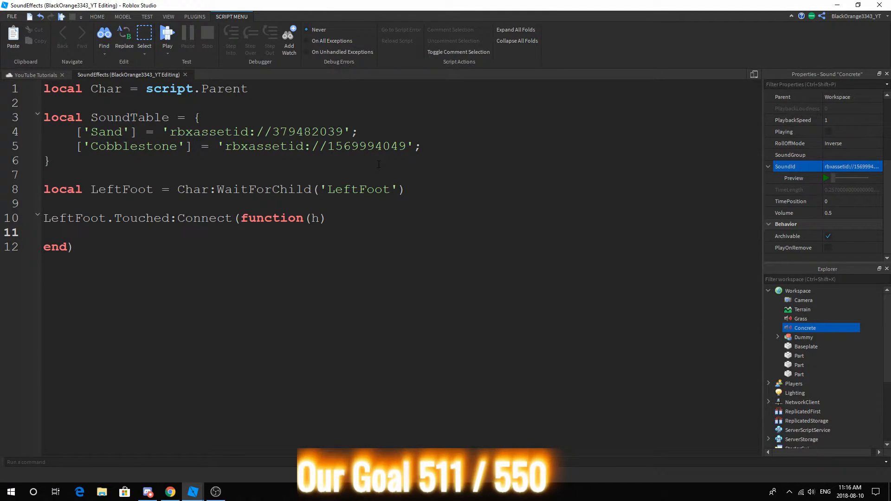
pyautogui.write('if h.')
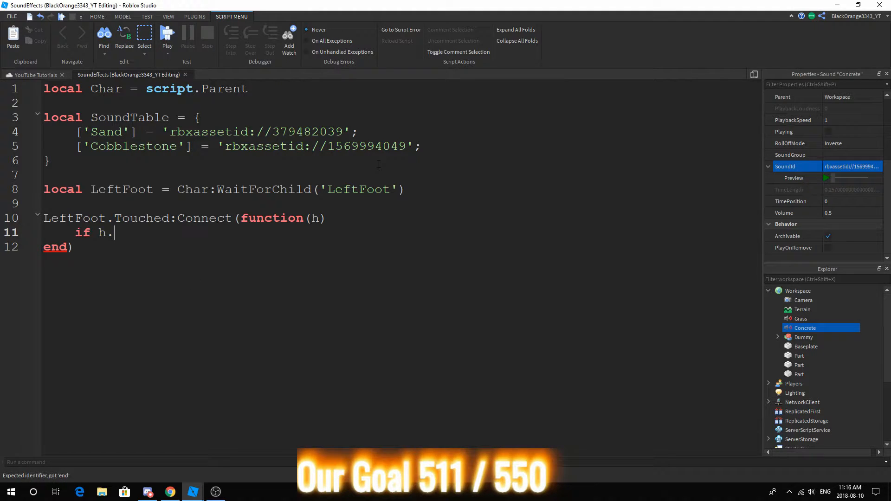
pyautogui.write('P')
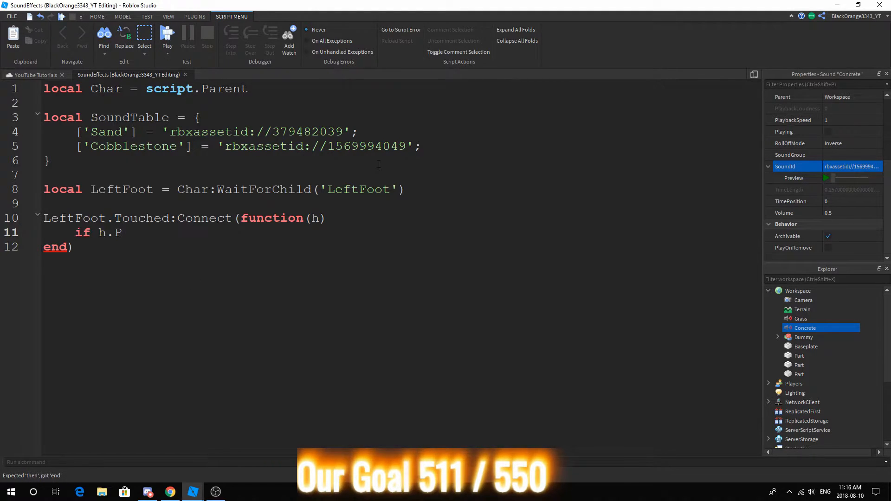
pyautogui.press('BackSpace')
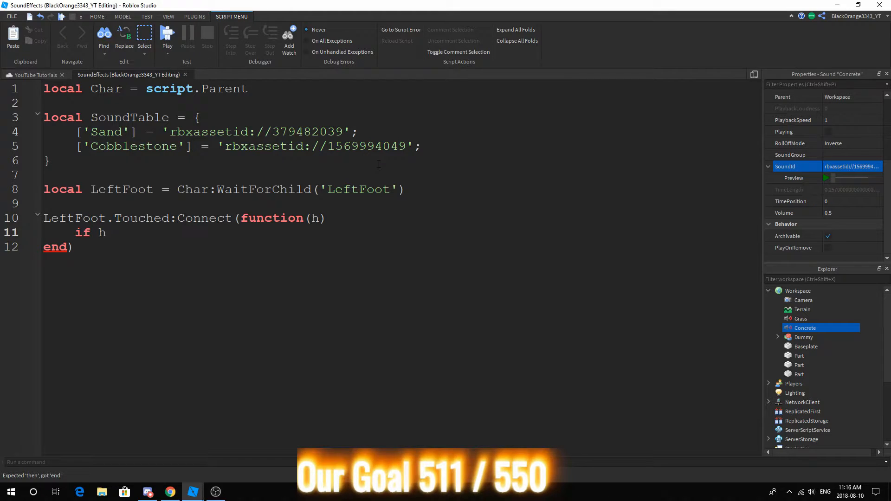
pyautogui.write('.Parent')
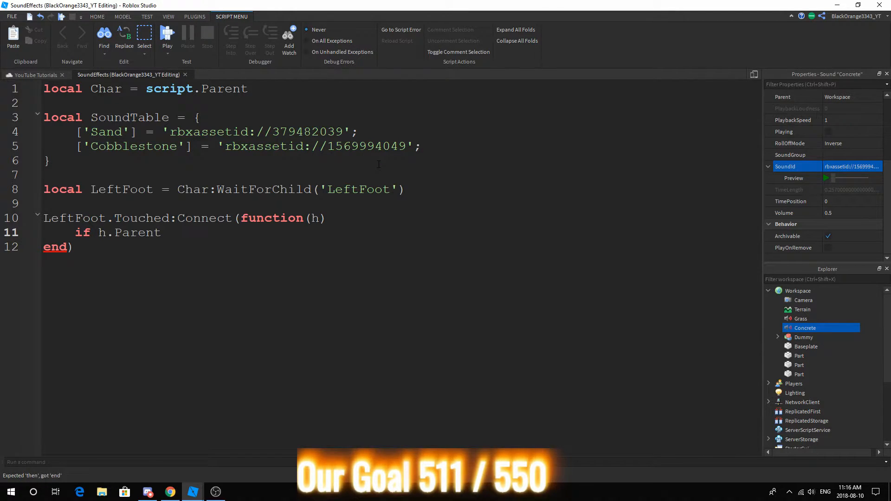
pyautogui.write('~=')
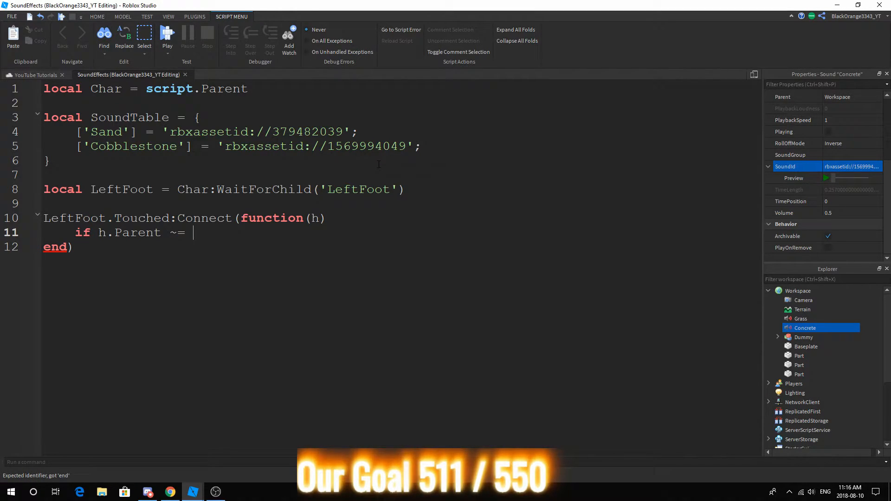
pyautogui.write('Char and g.')
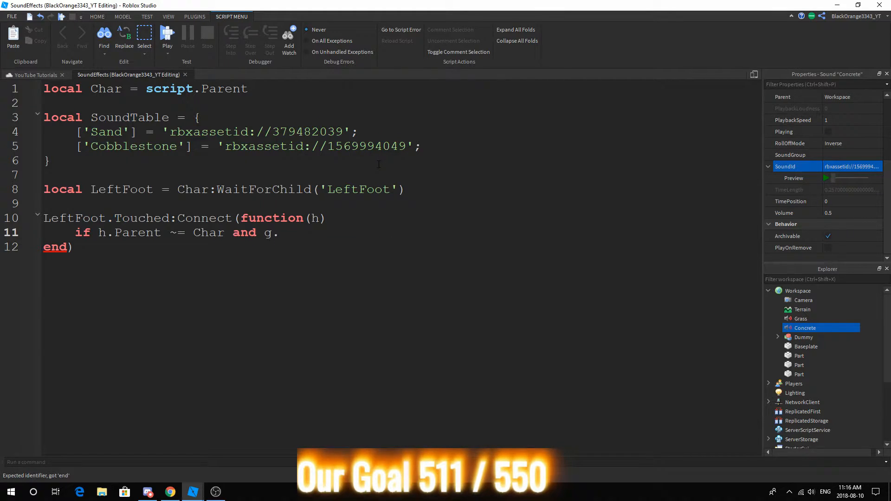
pyautogui.write('h.Parent.Parent')
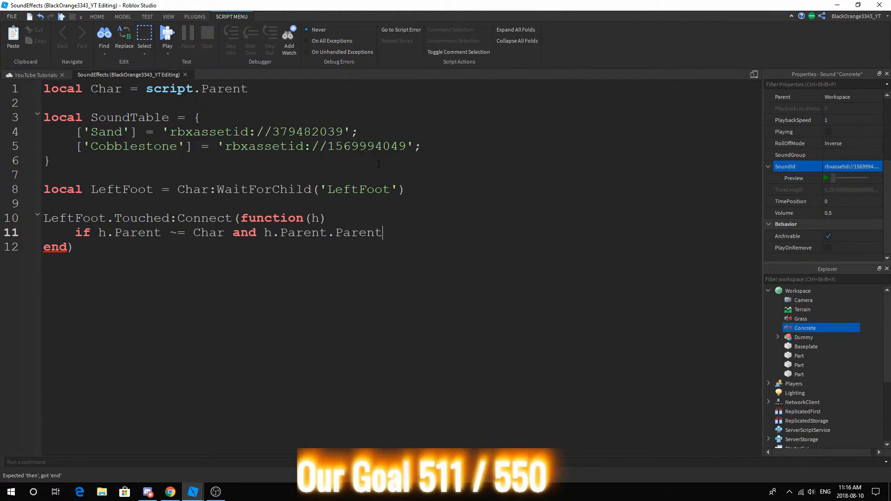
pyautogui.write('~= Char')
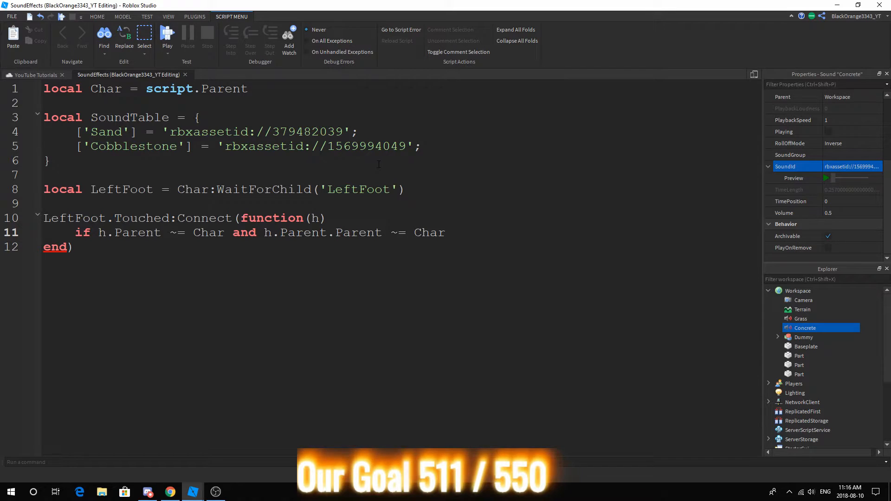
pyautogui.write('then')
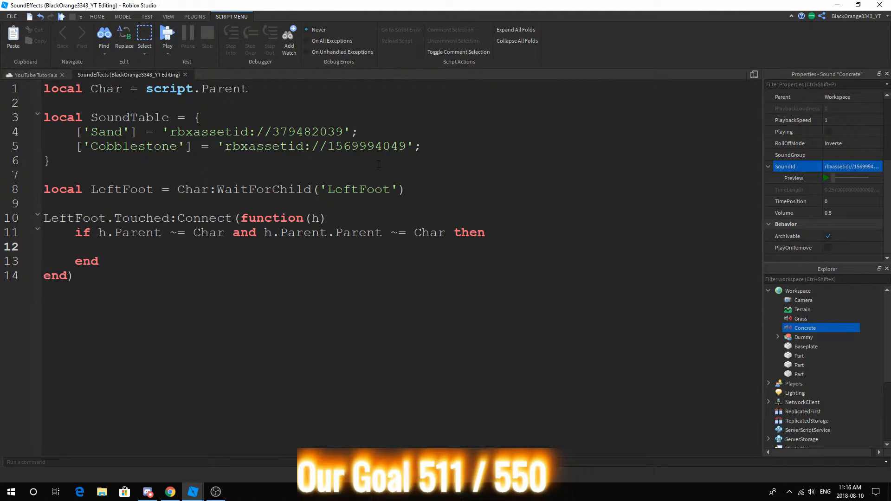
# Create a new Sound with Instance.new and set its SoundId from the touched part's material
pyautogui.write('local')
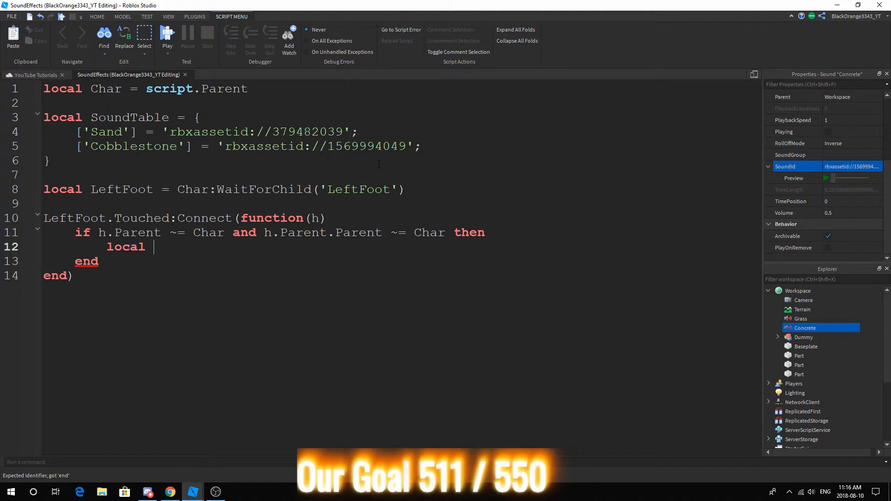
pyautogui.write('Sound = Instance.new("Sound')
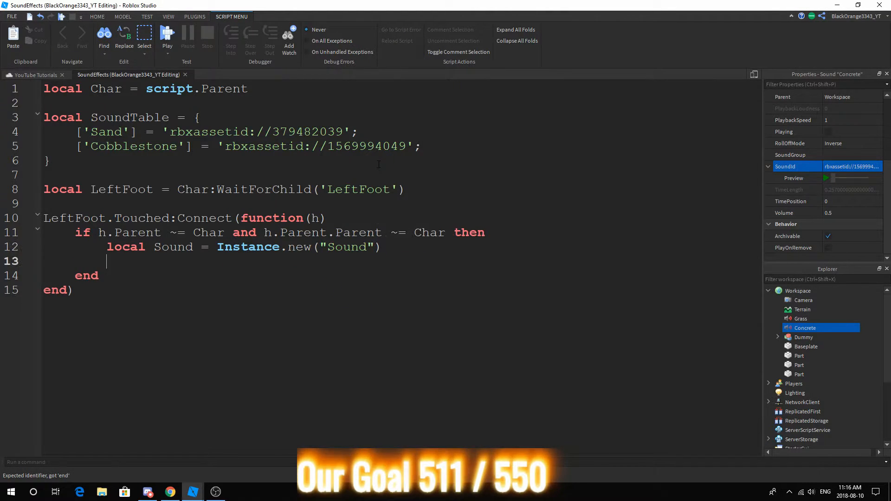
pyautogui.write('Sound.SoundId =')
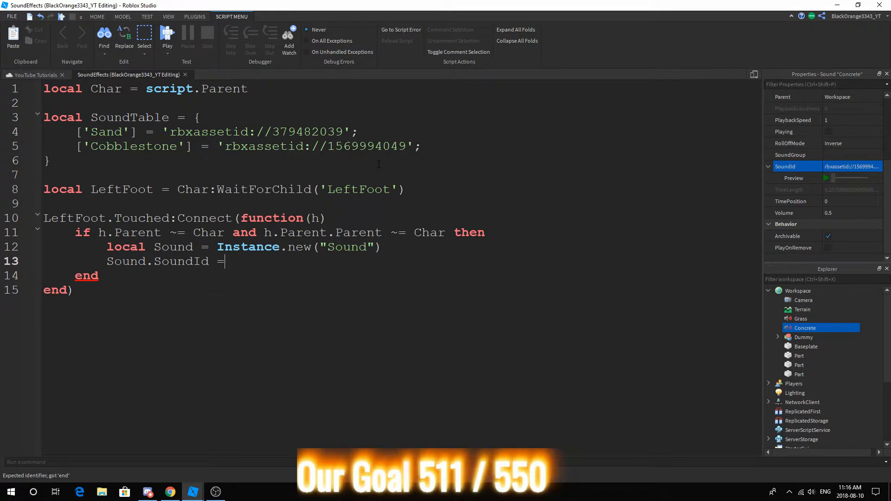
pyautogui.write('h')
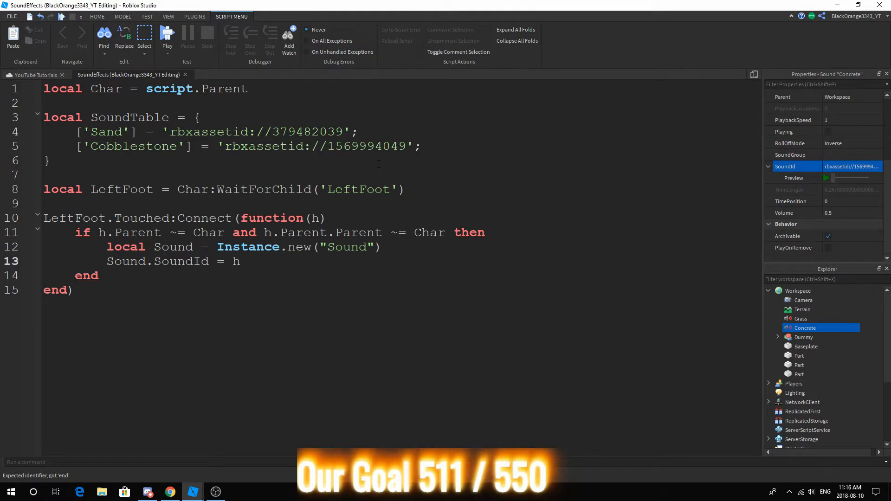
pyautogui.write('Sound[]')
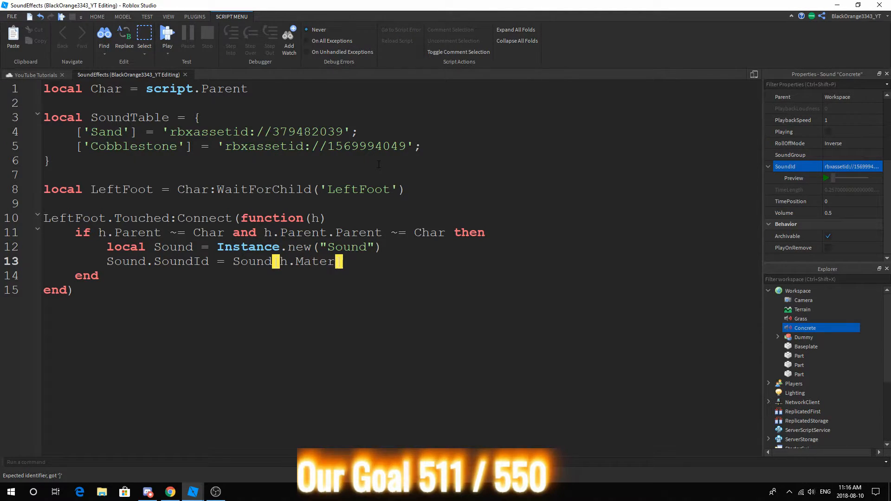
pyautogui.write('[h.Material]')
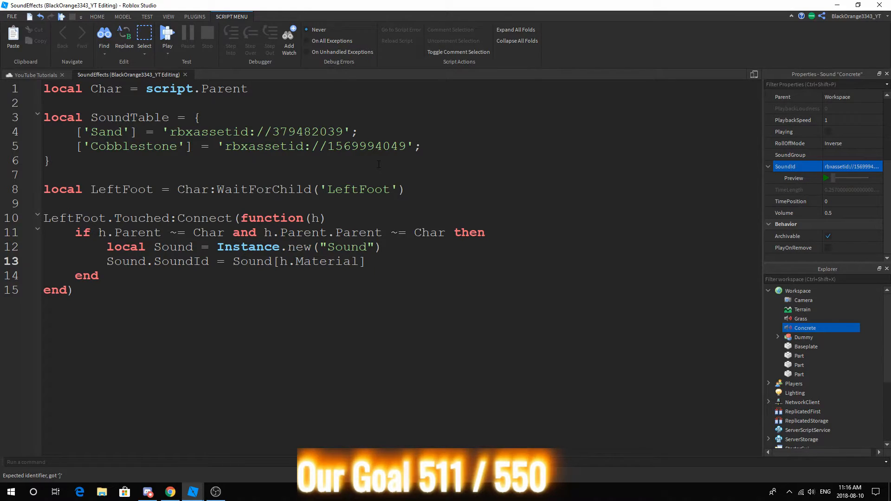
pyautogui.write('.Name')
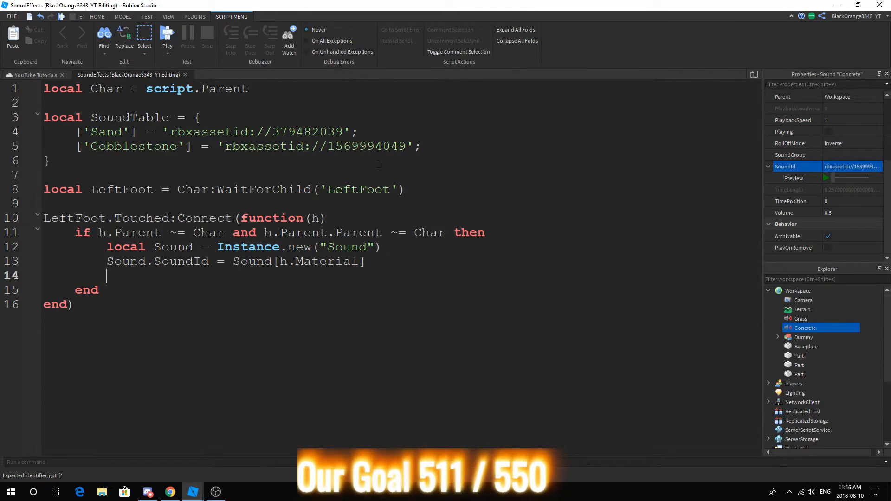
# Parent the new Sound to LeftFoot
pyautogui.write('Sound.pa')
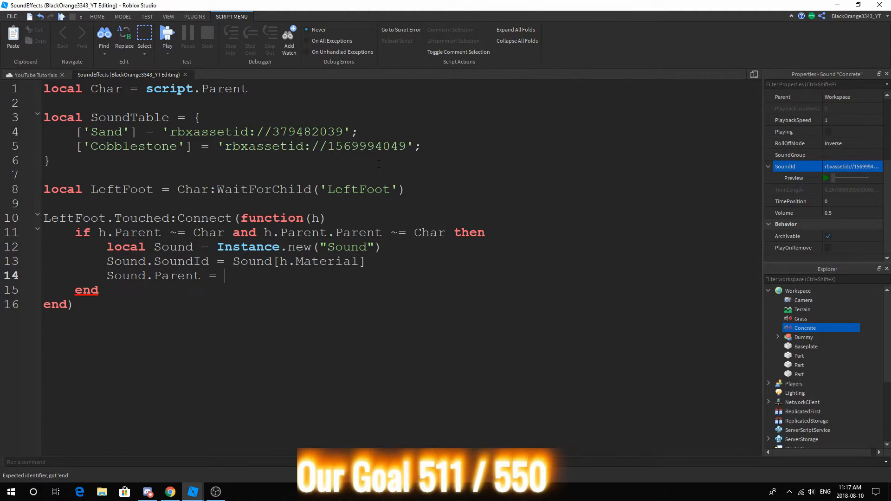
pyautogui.write('w')
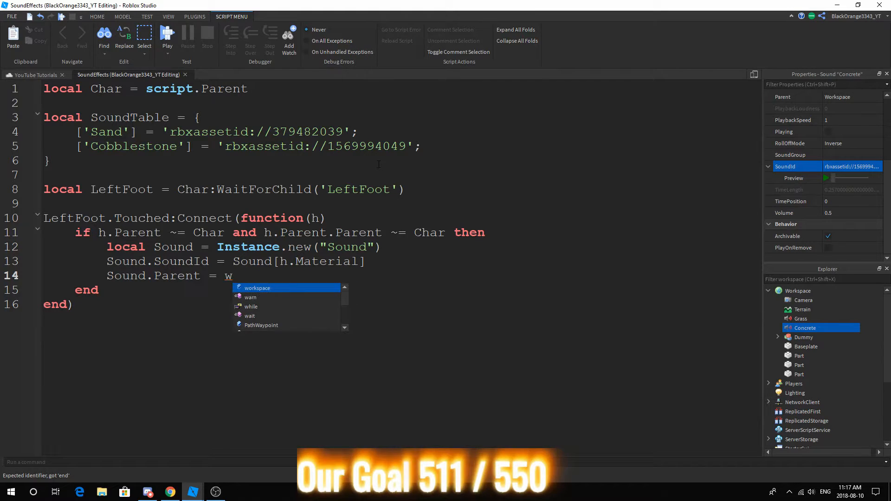
pyautogui.write('O')
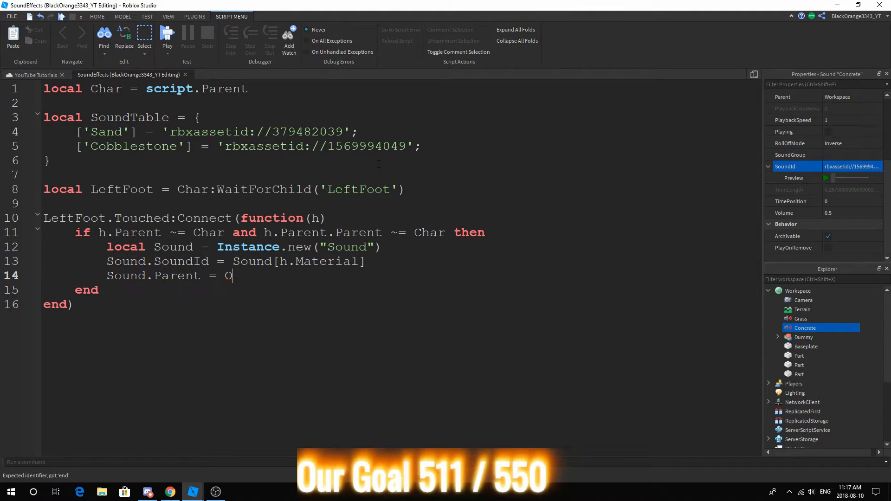
pyautogui.write('LeftFoot')
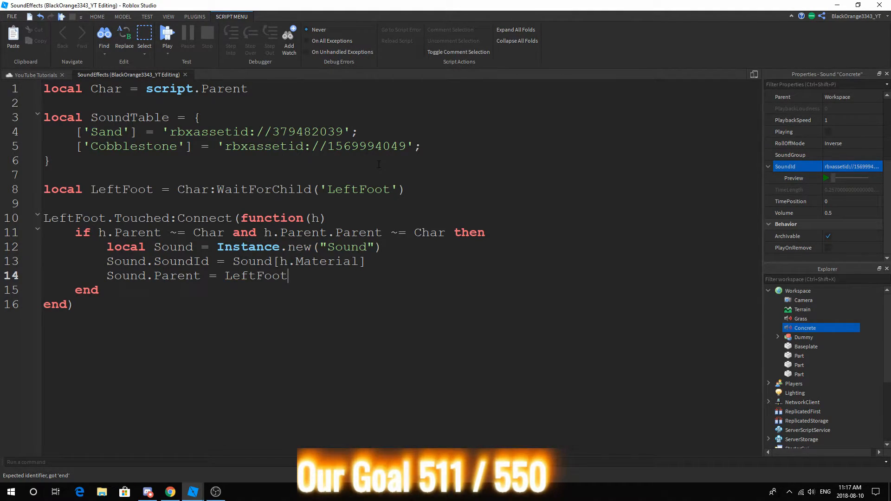
# Declare local Debris = game:GetService("Debris") near the top of the script
pyautogui.write('l')
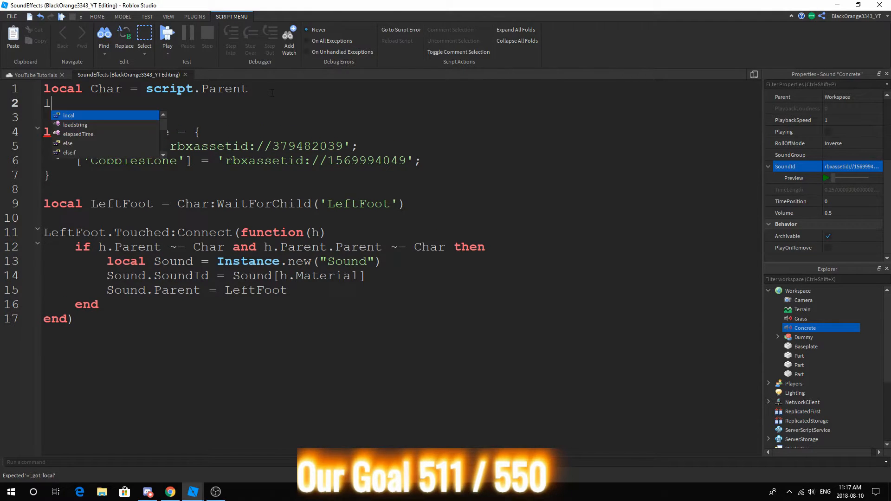
pyautogui.write('Debris = game')
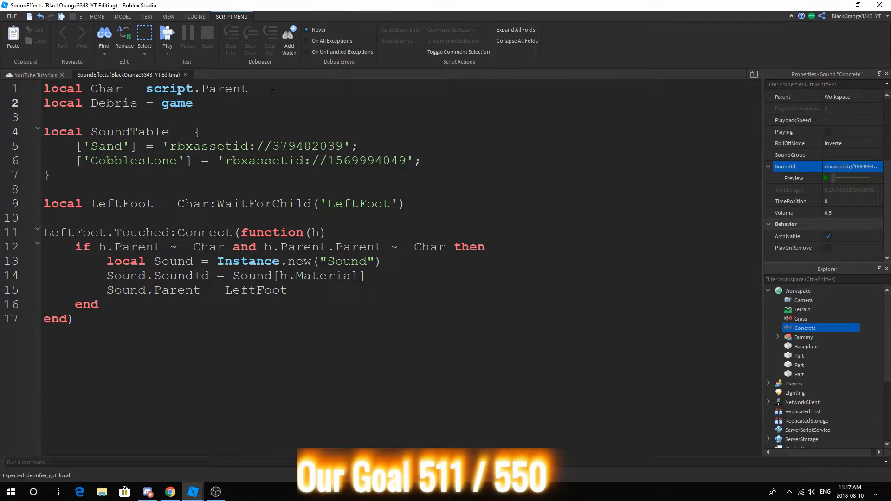
pyautogui.write(':GetService("Debris")')
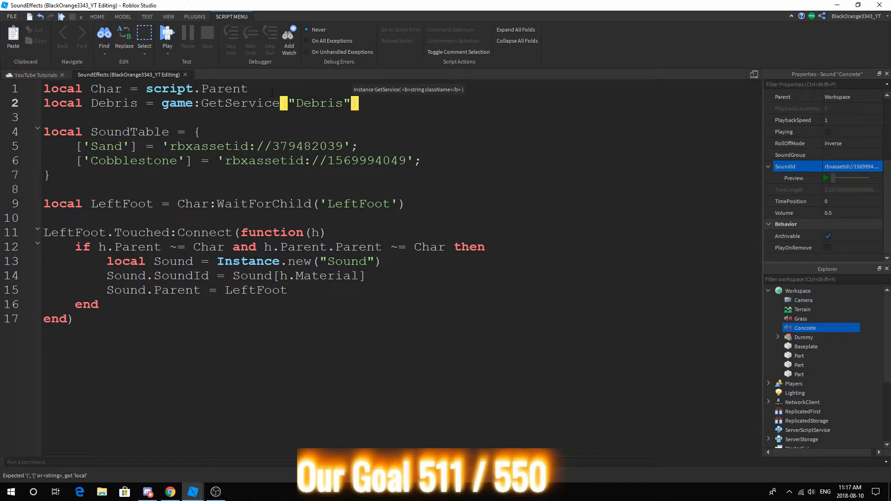
# Play the new sound and remove it after 1 second with Debris:AddItem(Sound, 1)
pyautogui.press('enter')
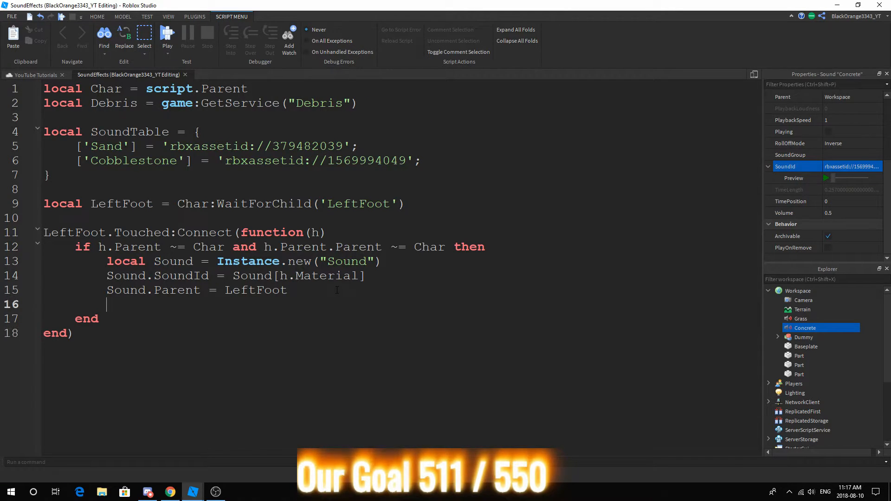
pyautogui.write('so')
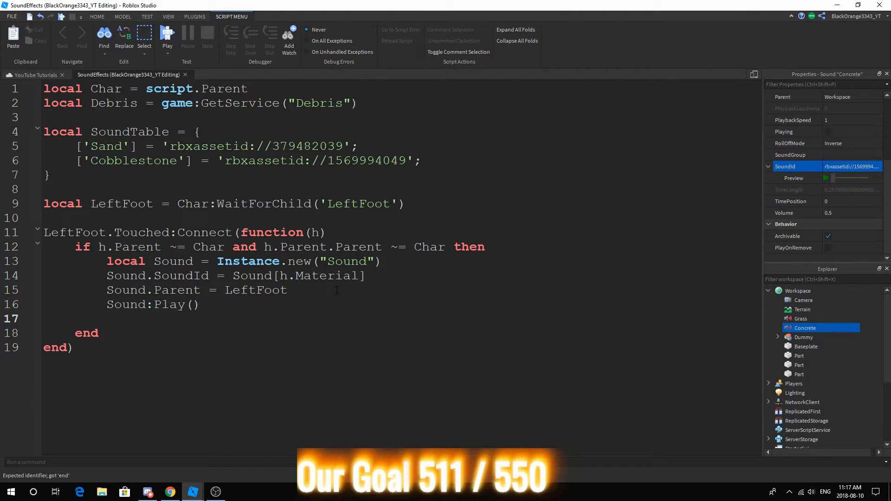
pyautogui.write('game')
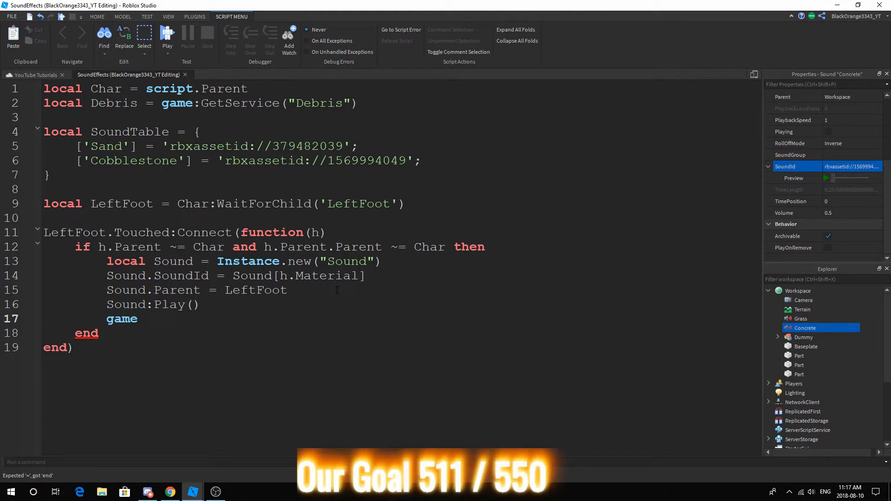
pyautogui.write('Debris:G')
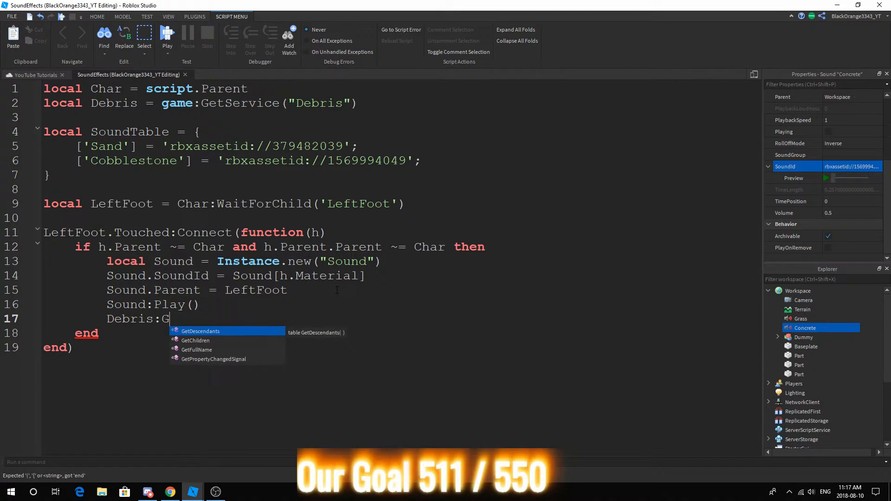
pyautogui.write('AddItem(Sound, 1')
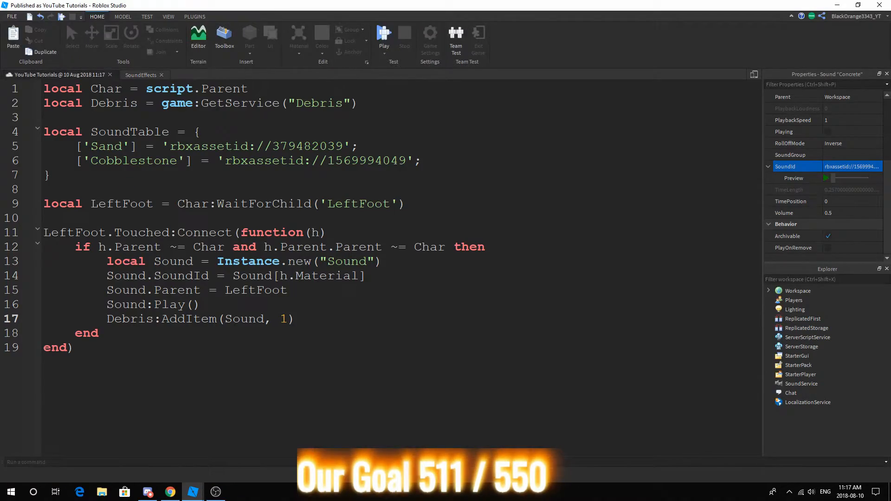
# Play-test briefly and open the Output log to see the line 14 'string expected, got EnumItem' errors
pyautogui.click(384, 33)
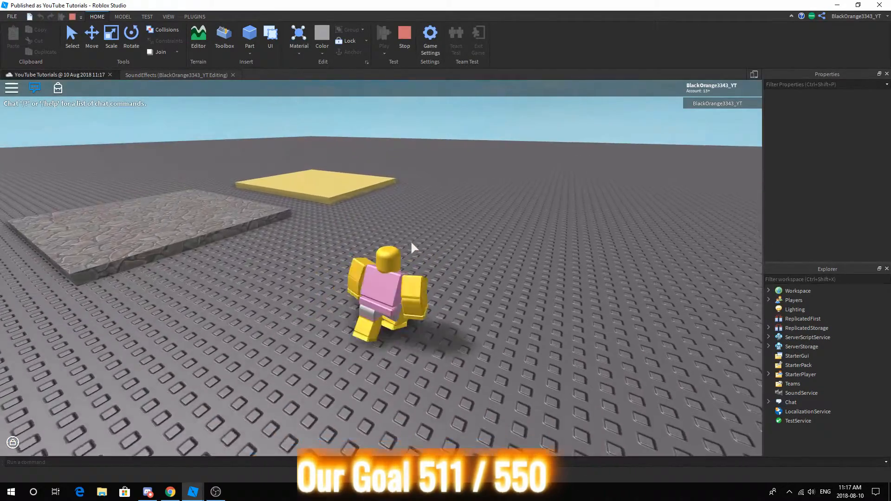
pyautogui.click(168, 17)
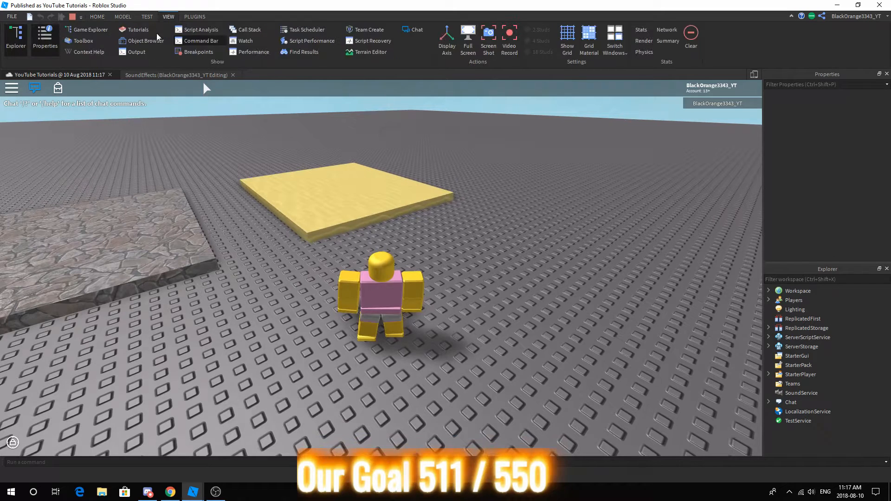
pyautogui.click(135, 52)
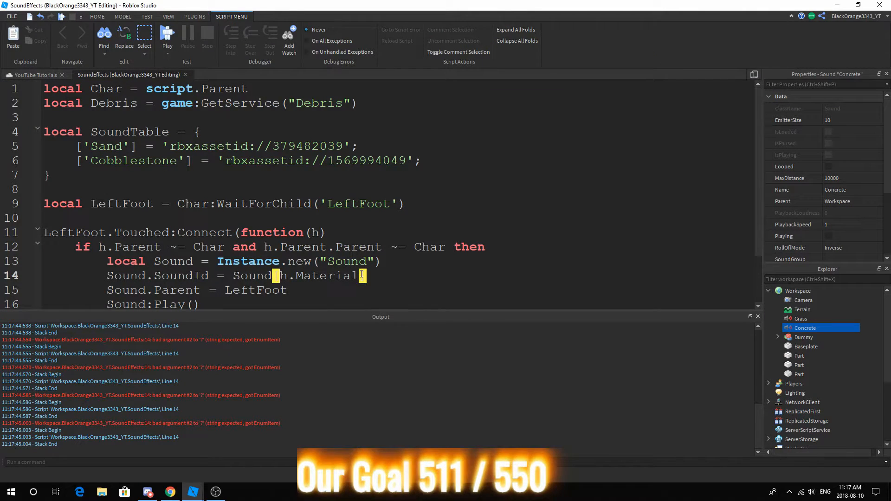
# Append .Name to h.Material and run a quick play test
pyautogui.write('.Name')
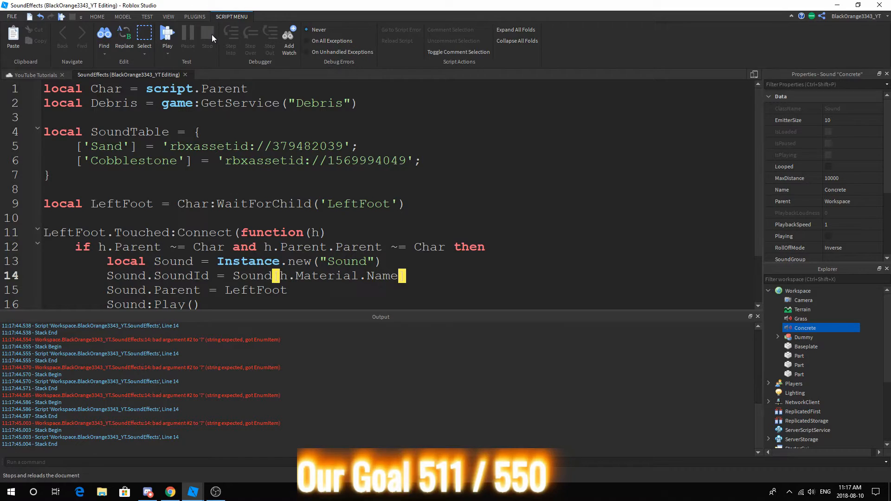
pyautogui.scroll(-3)
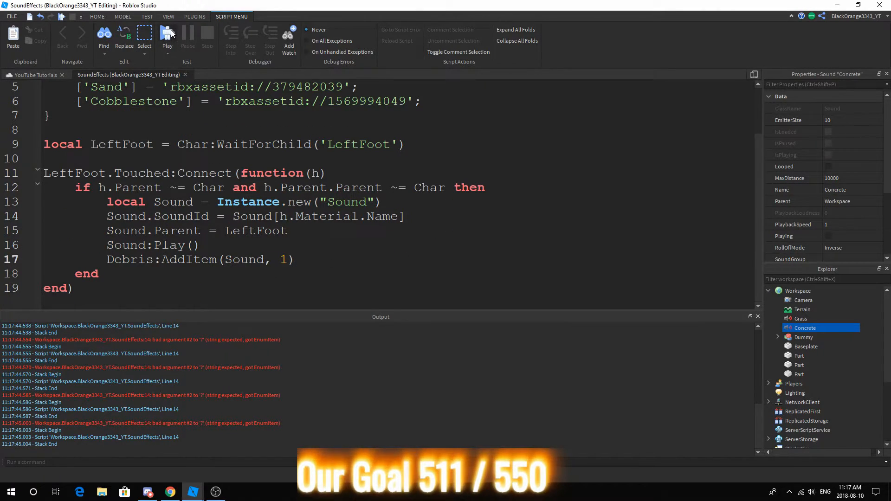
pyautogui.click(167, 34)
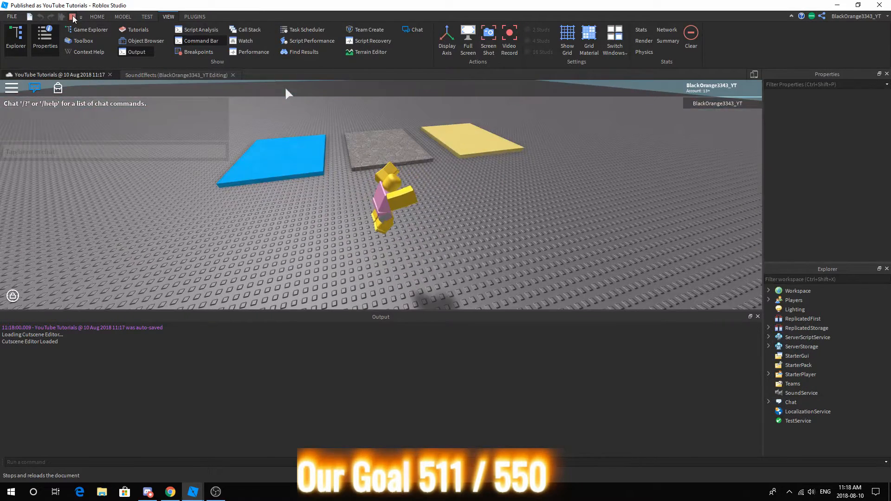
pyautogui.click(176, 74)
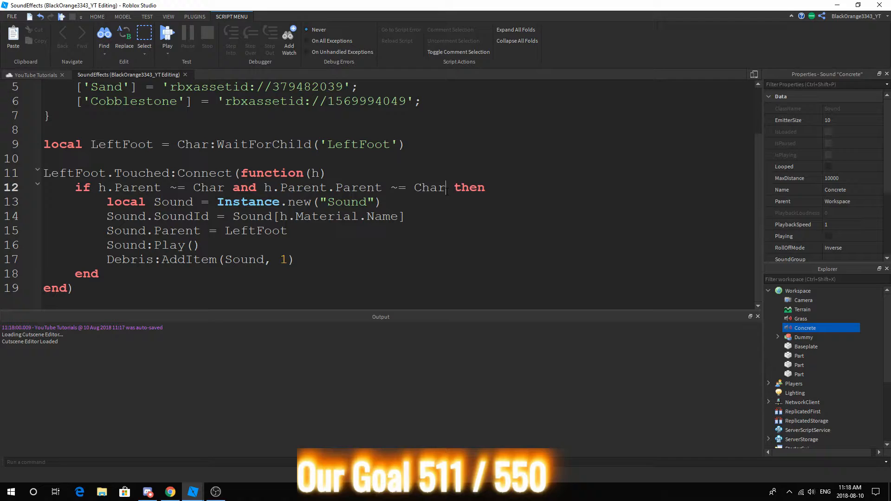
# Require SoundTable[h.Material.Name] in the if condition and read SoundId from SoundTable
pyautogui.write('and')
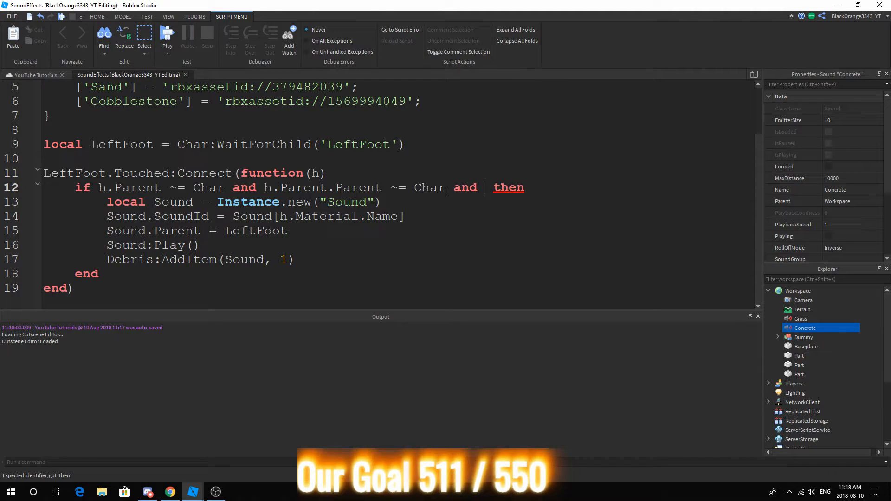
pyautogui.write('SoundTable')
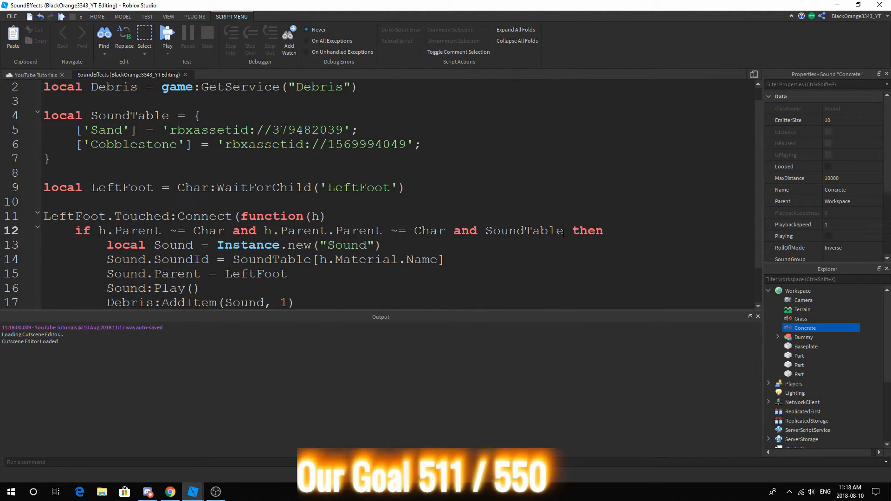
pyautogui.write('h.Mater]')
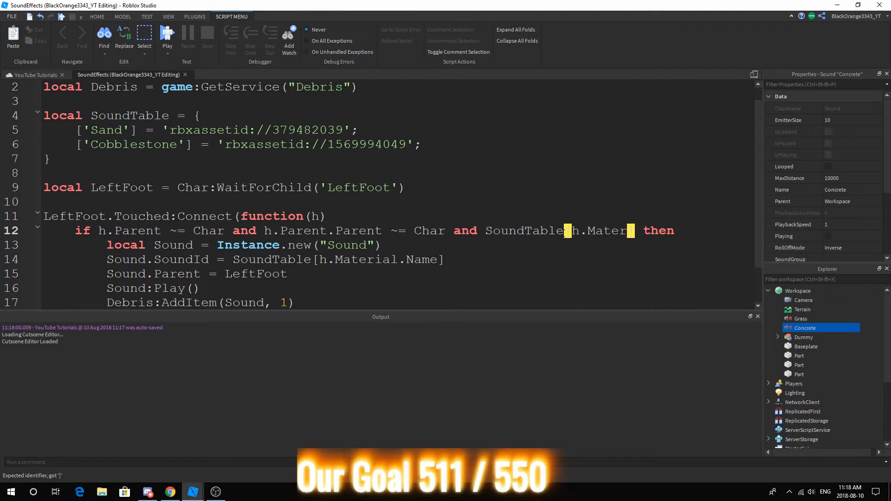
pyautogui.scroll(-3)
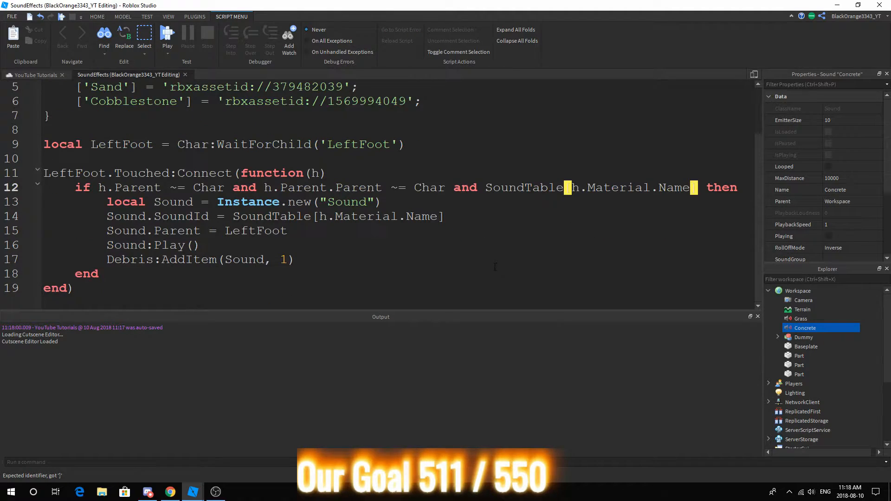
pyautogui.scroll(3)
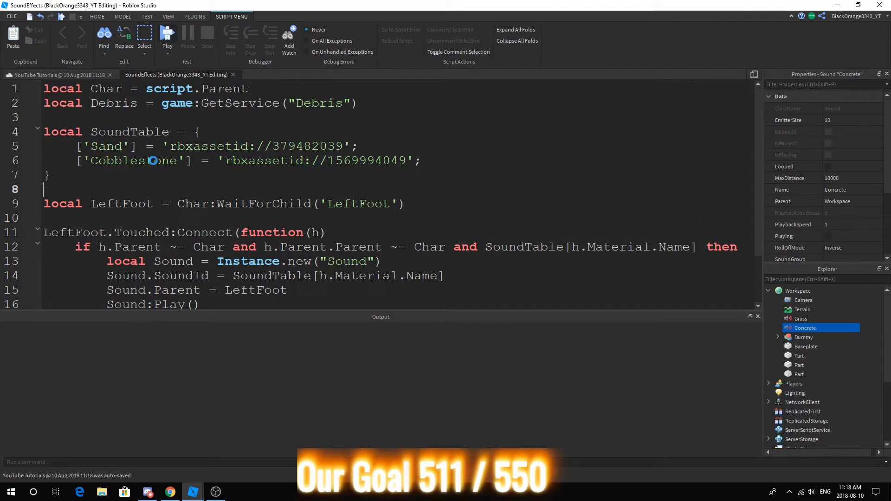
pyautogui.click(167, 34)
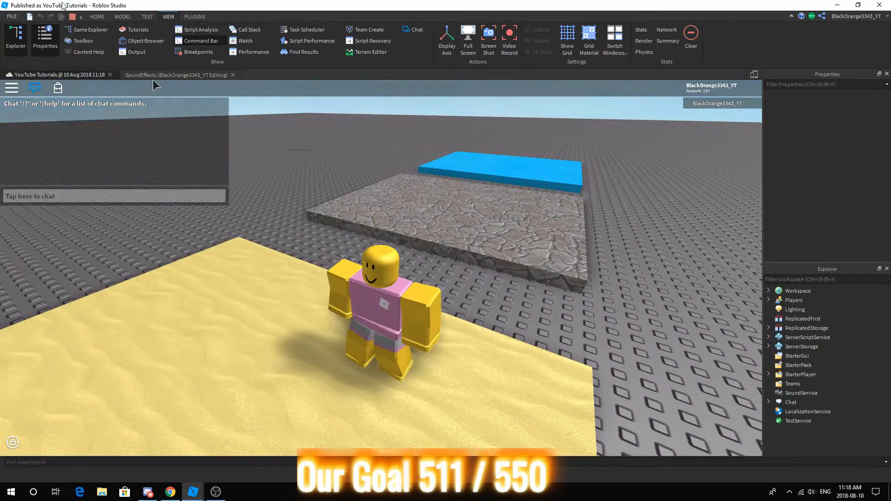
pyautogui.click(170, 74)
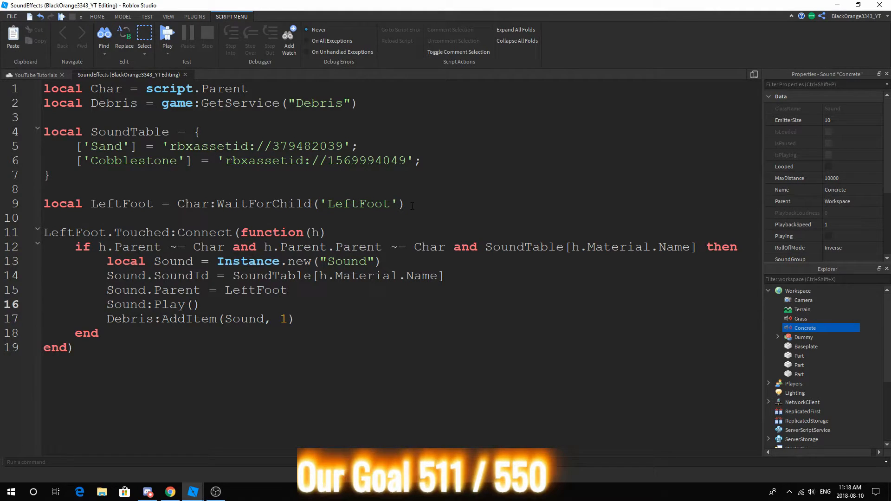
# Add a Debounce flag set true, cleared per footstep, reset after wait(0.5), then play-test
pyautogui.write('local')
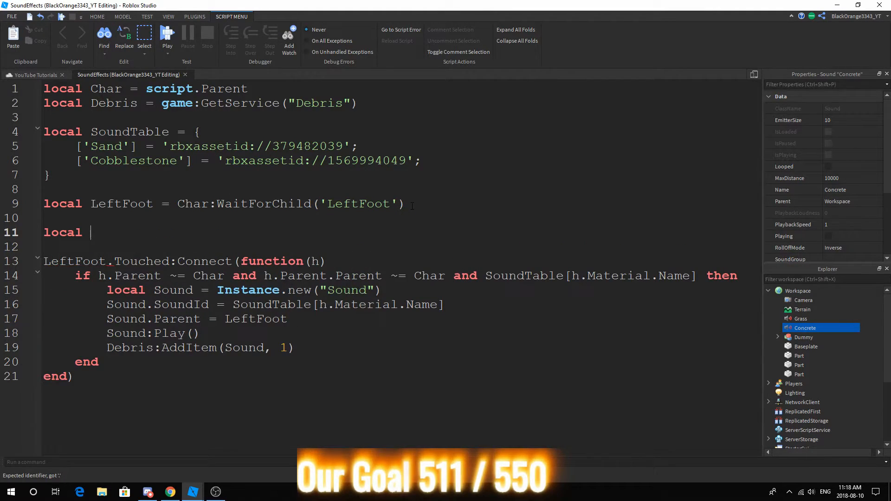
pyautogui.write('Debounce = true')
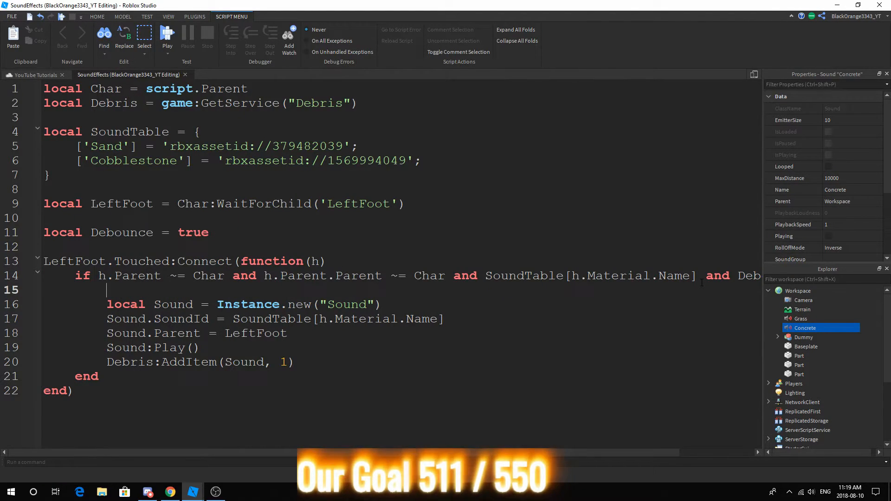
pyautogui.write('Debounce = false')
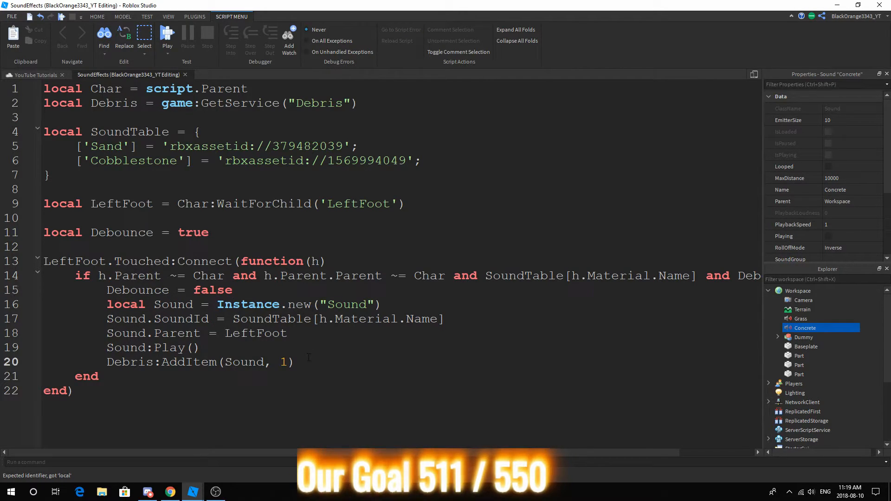
pyautogui.write('wait()')
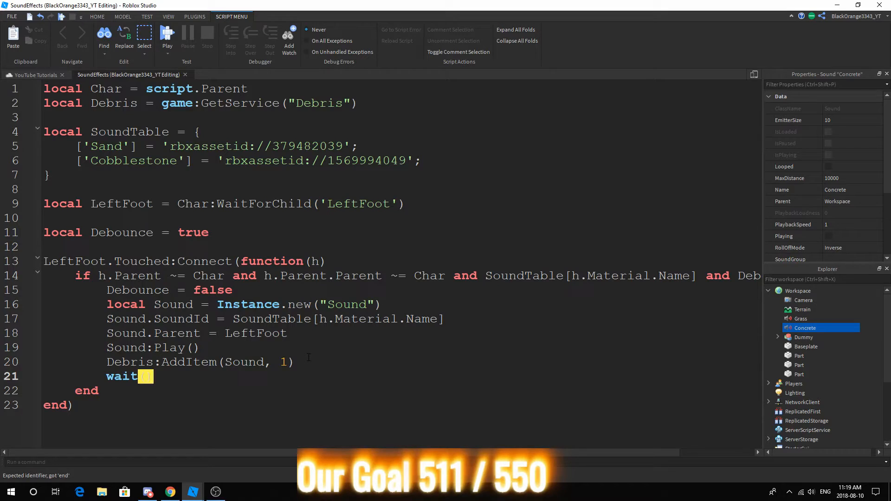
pyautogui.write('(0.5)')
pyautogui.write('Debounce = true')
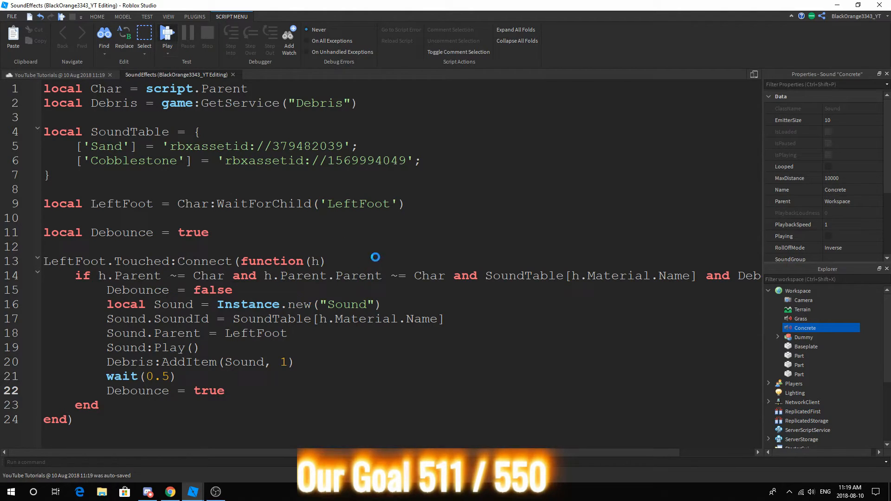
pyautogui.moveTo(343, 363)
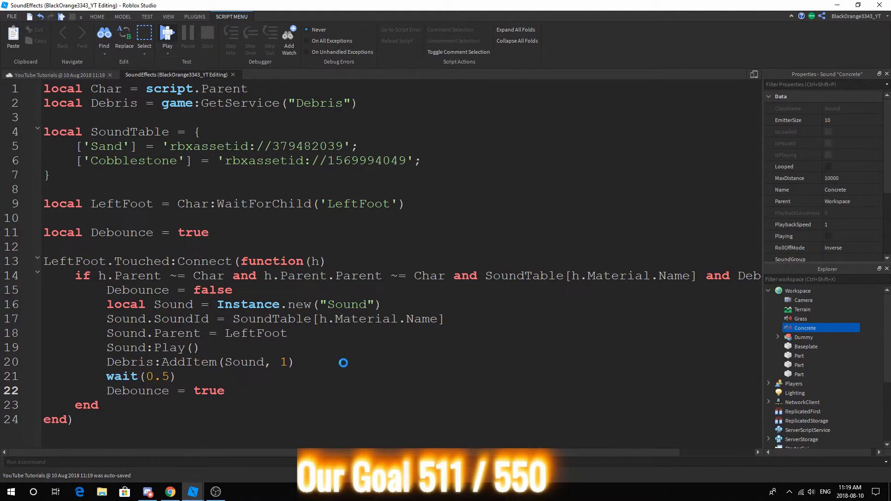
pyautogui.click(166, 37)
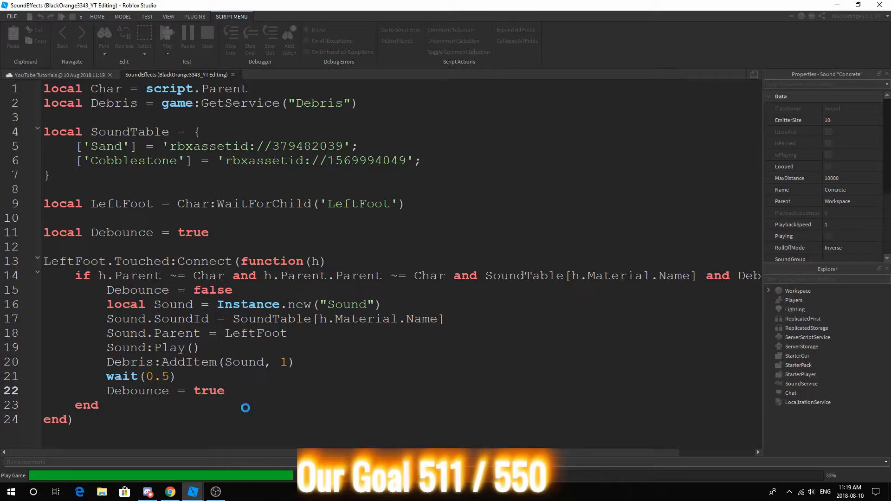
# Set the Debounce wait to 0.25 seconds, play-test walking, then inspect the character's LeftFoot
pyautogui.click(168, 40)
pyautogui.write('2')
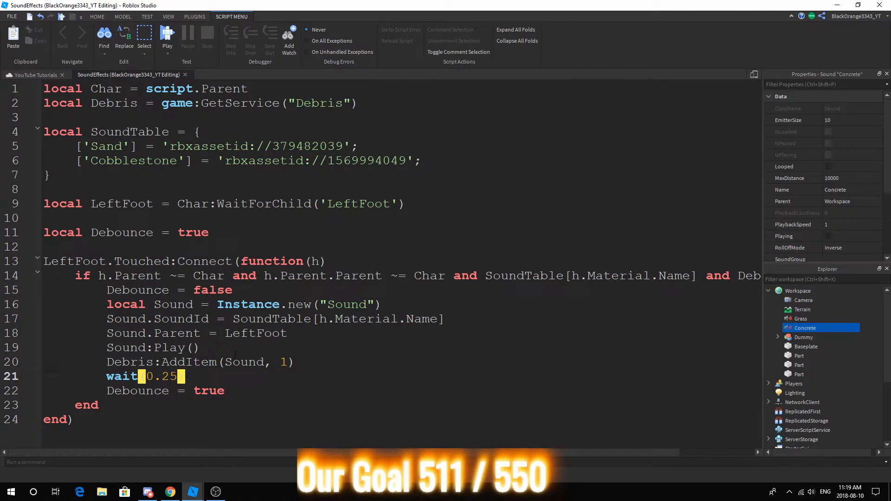
pyautogui.click(167, 34)
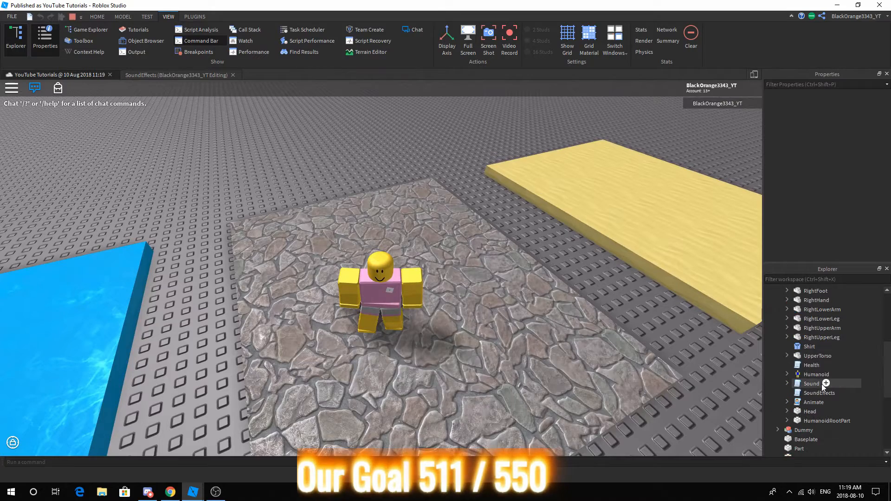
pyautogui.scroll(3)
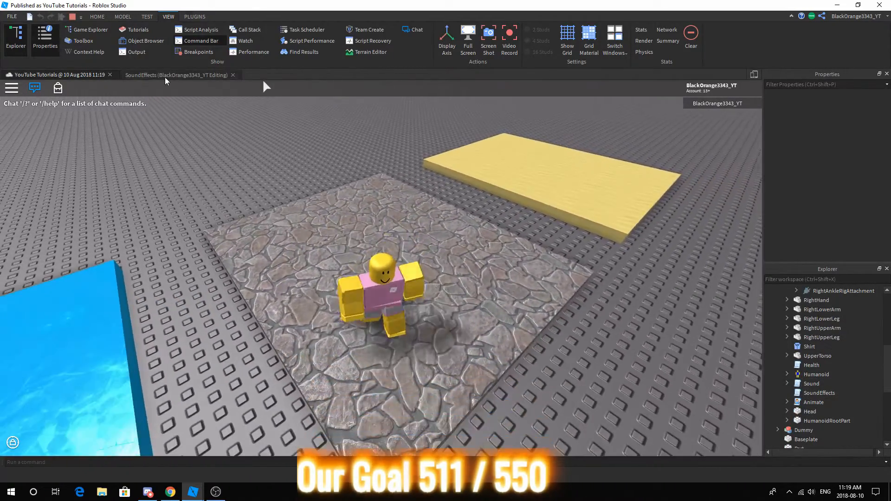
pyautogui.click(177, 74)
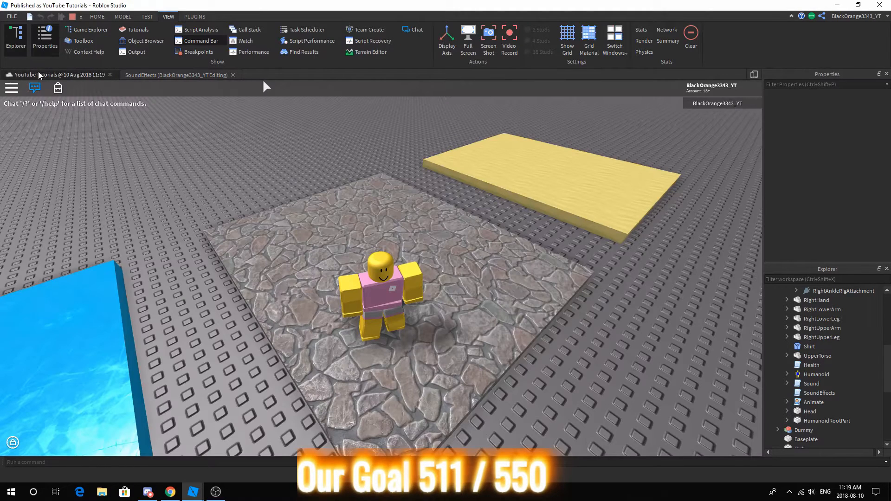
pyautogui.click(797, 347)
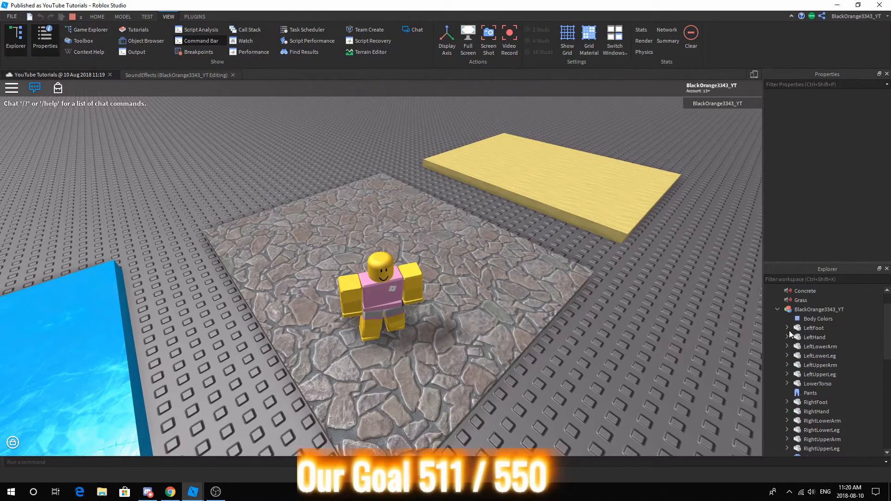
pyautogui.click(788, 328)
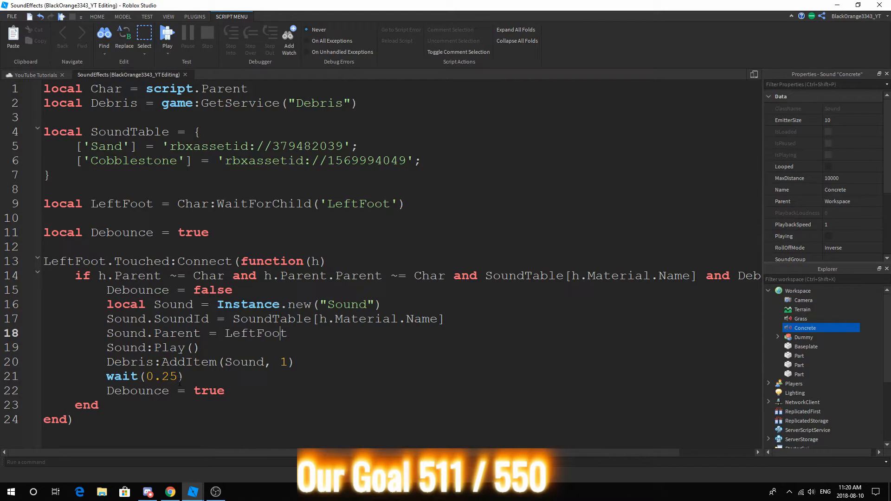
# Play-test footstep delays of 0.1 and 0.05 seconds, then return to the SoundEffects script
pyautogui.write('0.1')
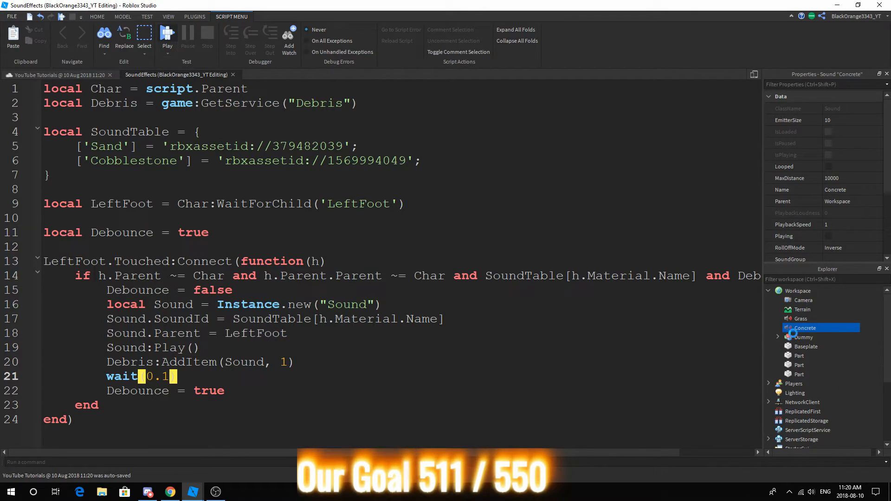
pyautogui.click(167, 33)
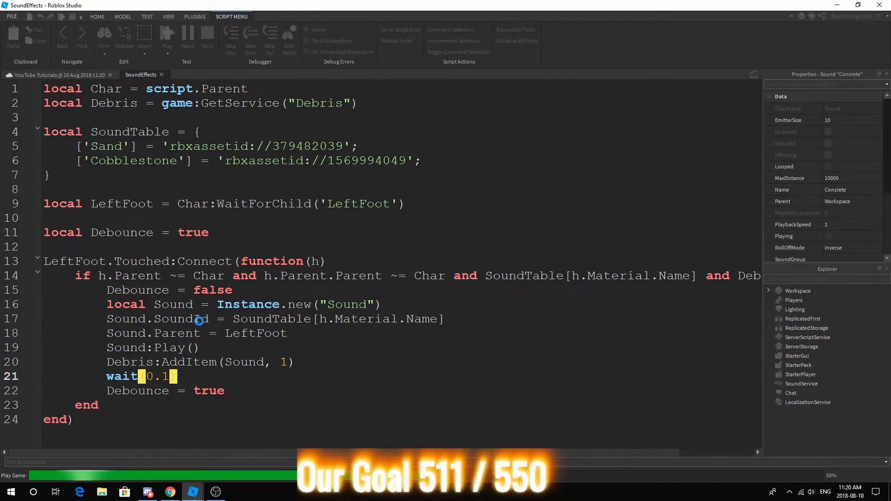
pyautogui.click(167, 41)
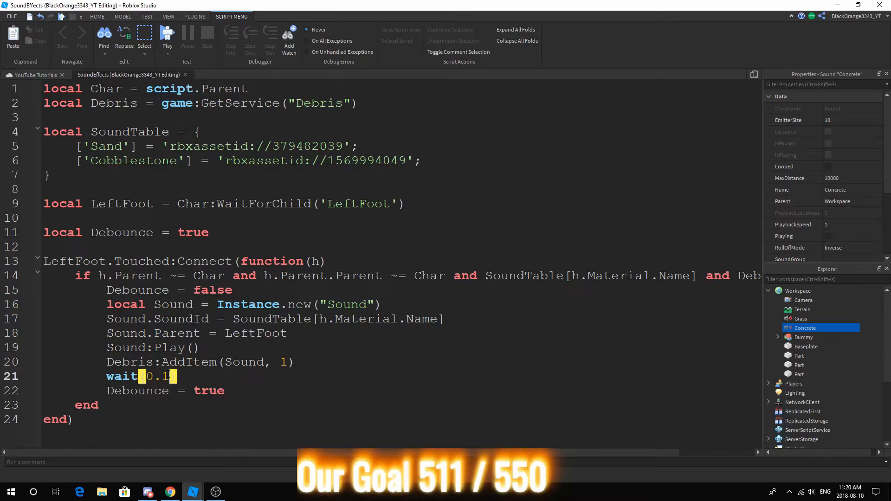
pyautogui.write('0.05')
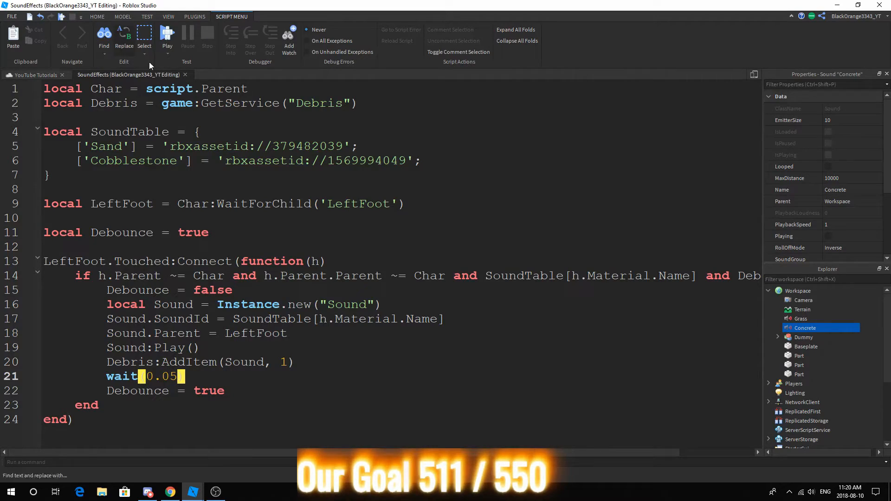
pyautogui.click(166, 36)
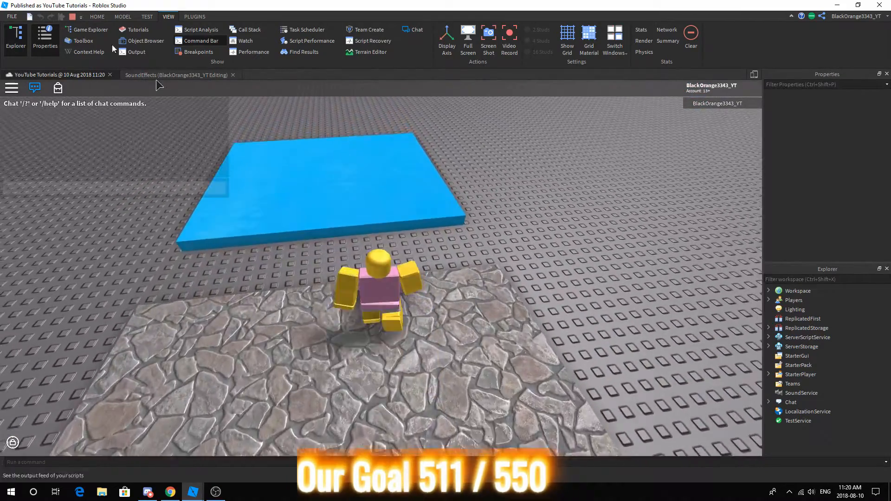
pyautogui.click(177, 75)
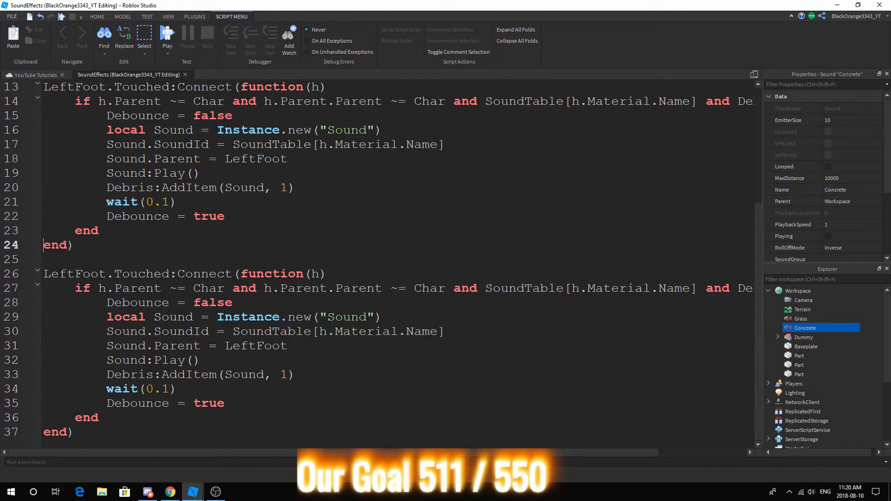
# Declare local RightFoot = Char:WaitForChild('RightFoot') at the top of the script
pyautogui.scroll(3)
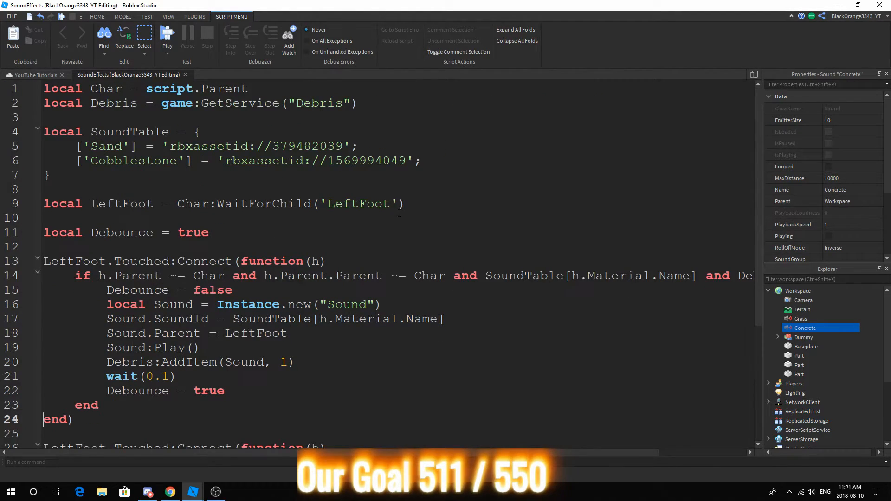
pyautogui.write('local RightFoot = Char')
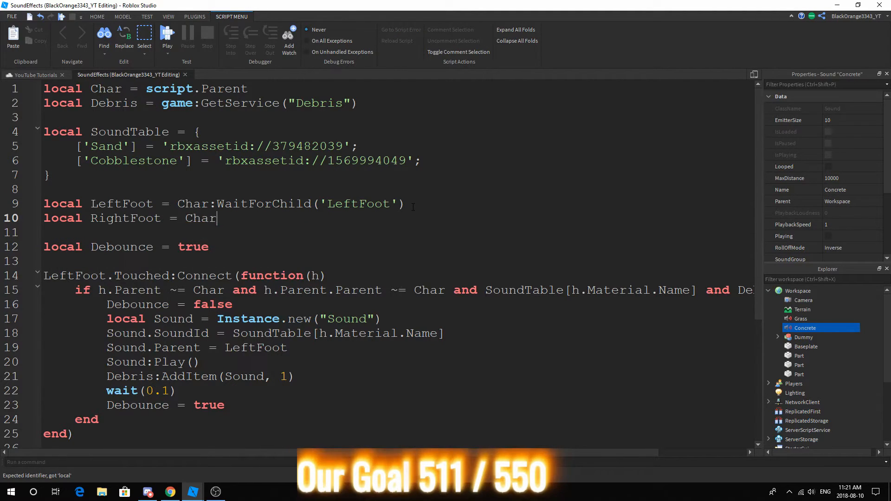
pyautogui.write(":WaitForChild('Right'")
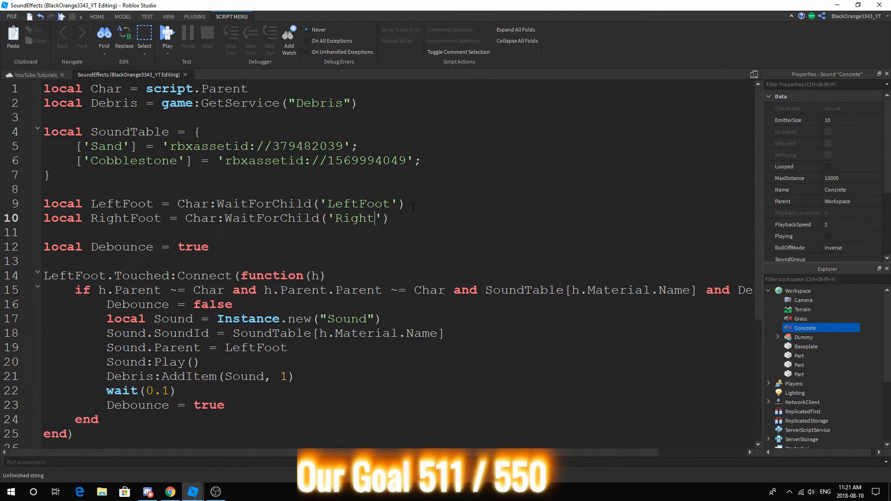
pyautogui.scroll(-3)
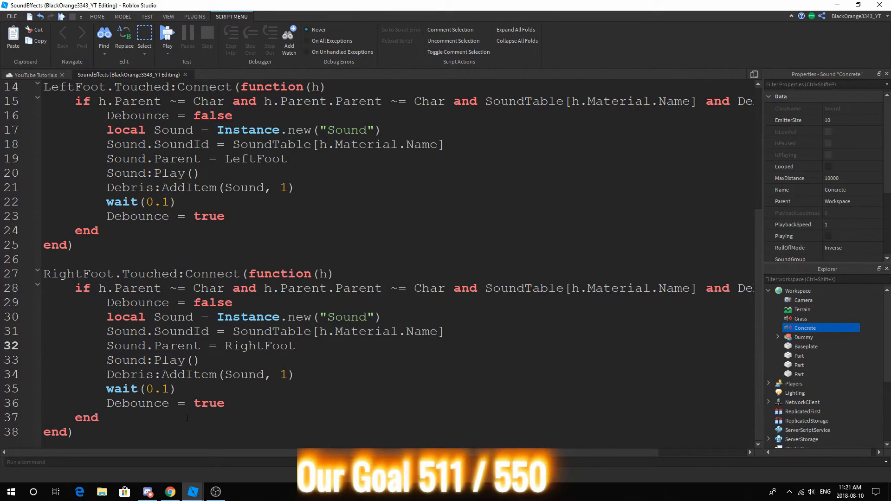
# Play-test the RightFoot handler with its sounds removed after 0.5 seconds
pyautogui.click(167, 34)
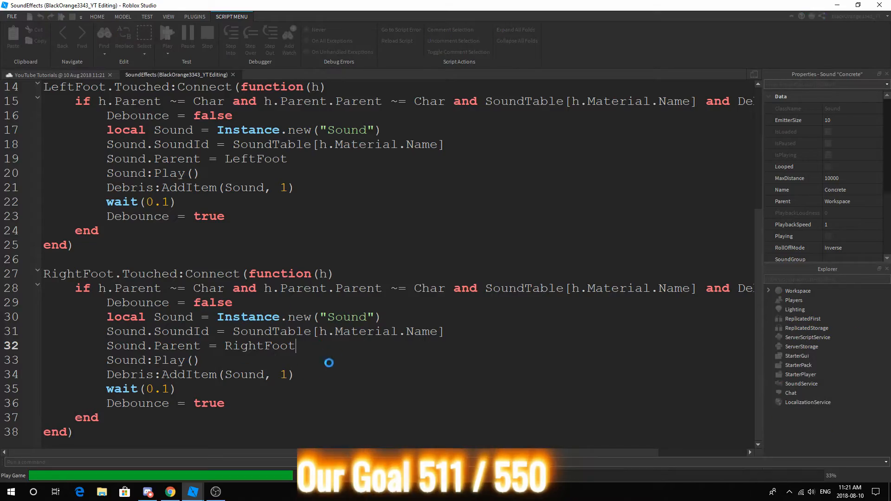
pyautogui.click(167, 40)
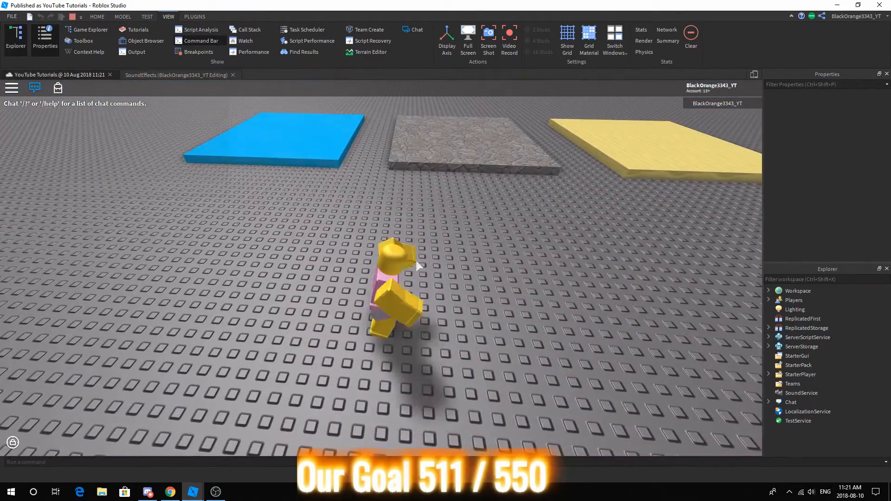
pyautogui.click(128, 75)
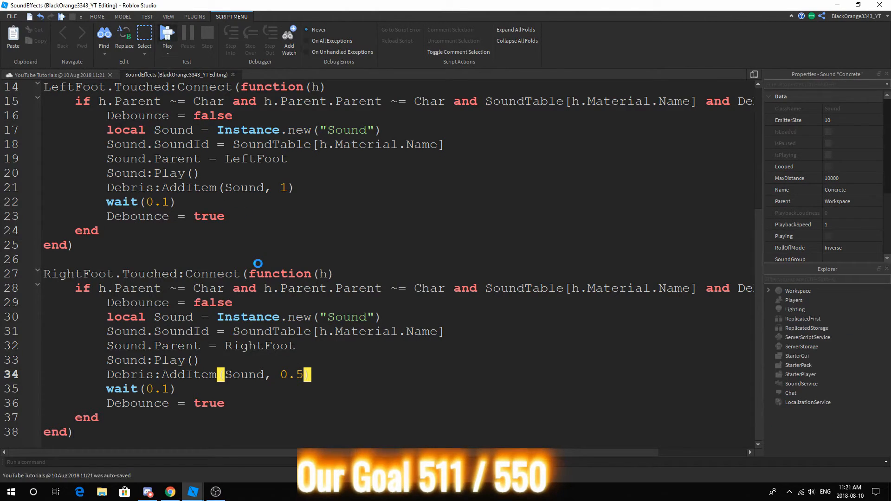
pyautogui.click(166, 35)
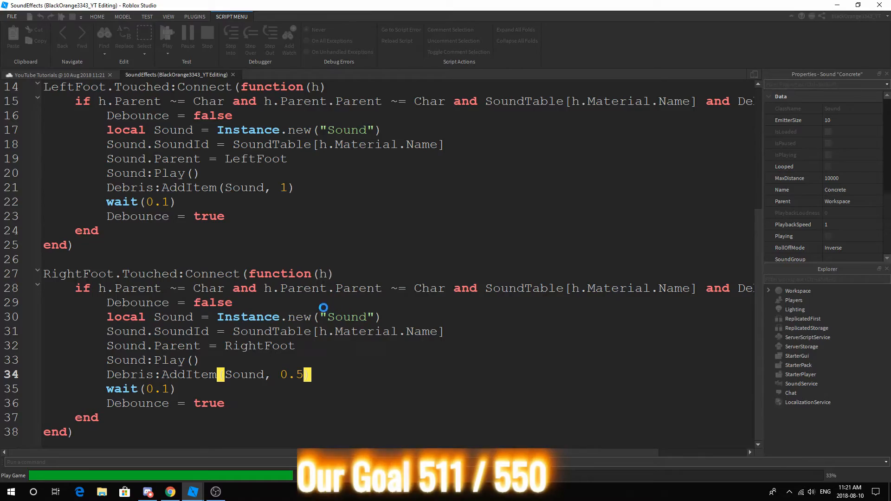
pyautogui.click(167, 37)
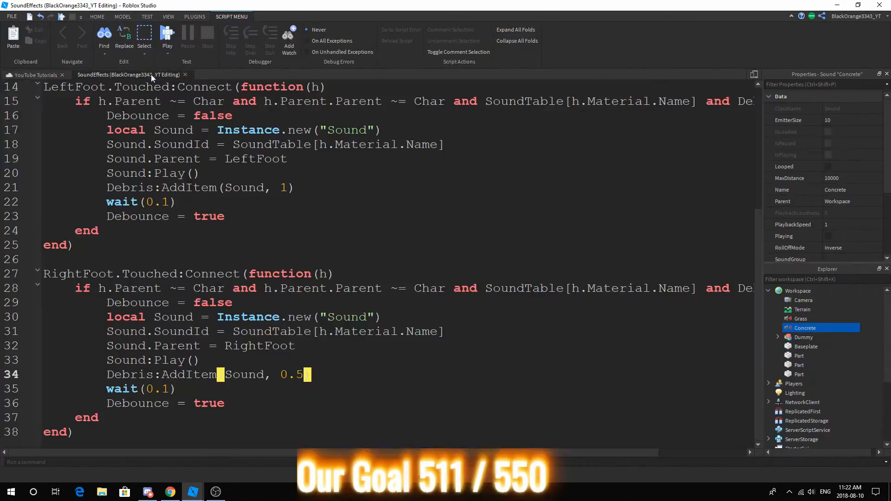
pyautogui.scroll(3)
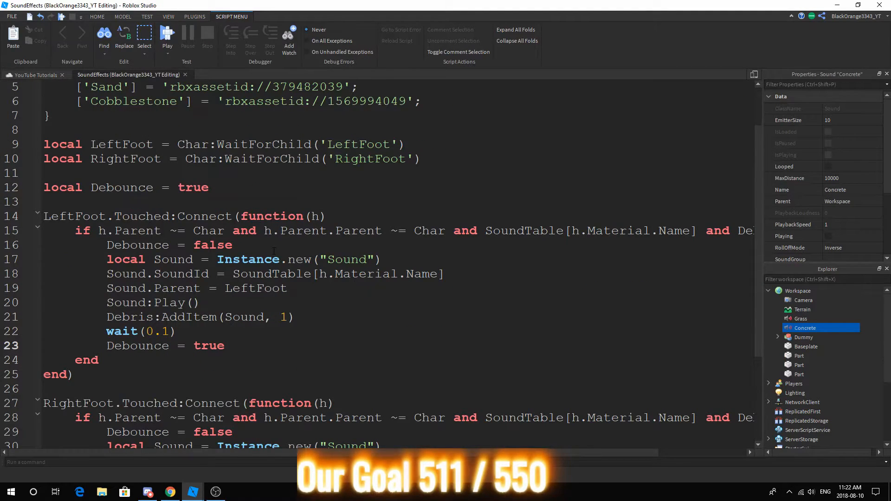
pyautogui.scroll(3)
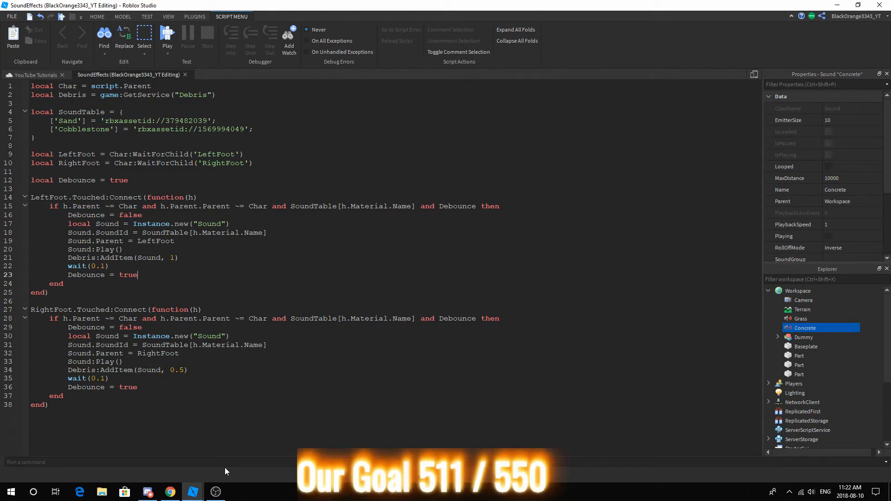
pyautogui.moveTo(242, 480)
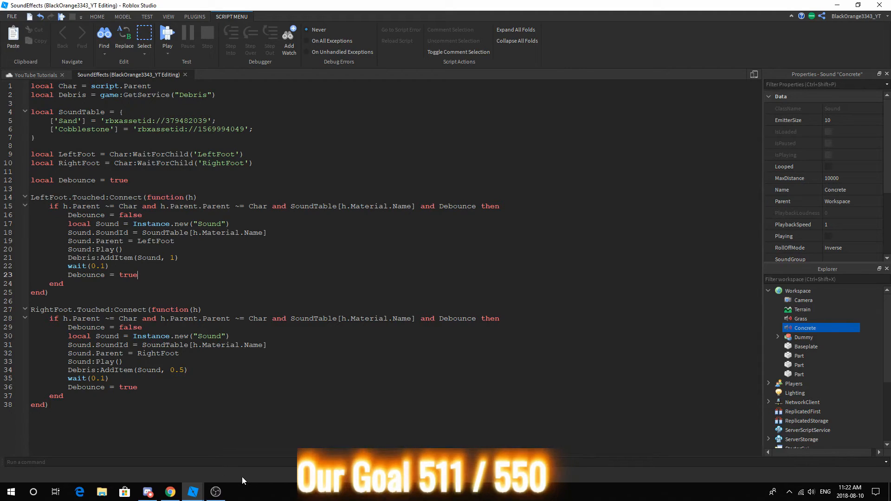